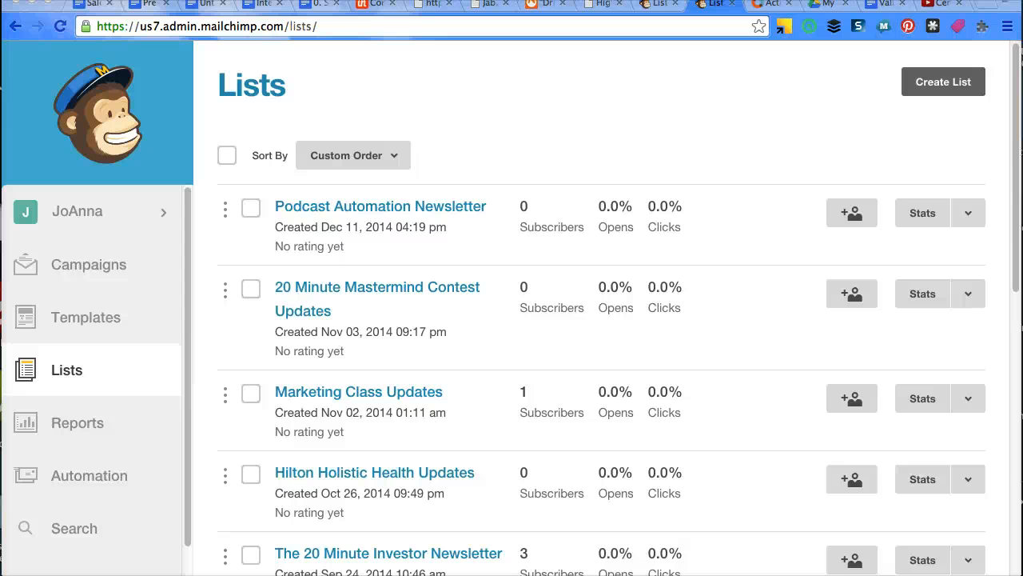
pyautogui.moveTo(90, 508)
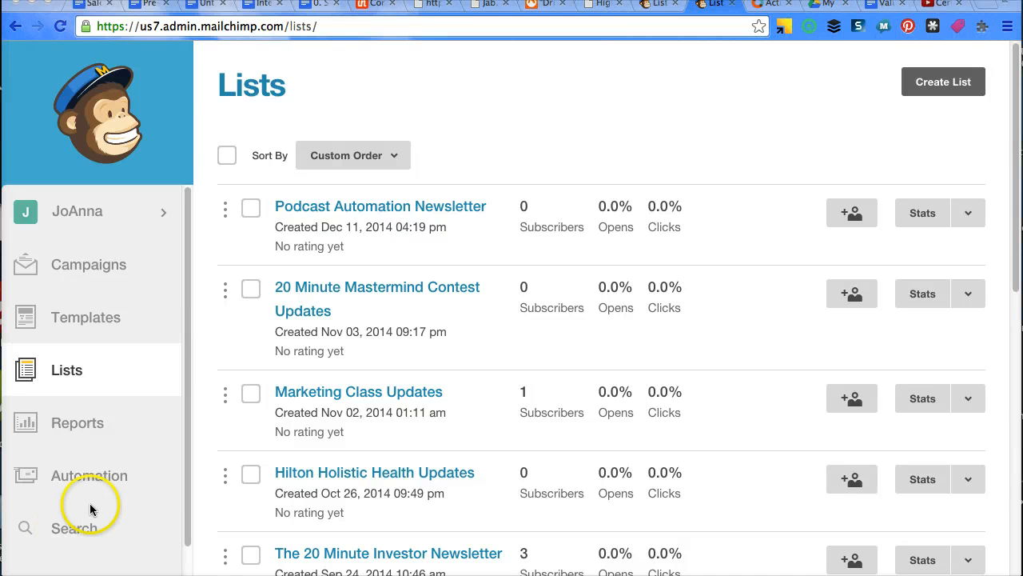
pyautogui.moveTo(376, 207)
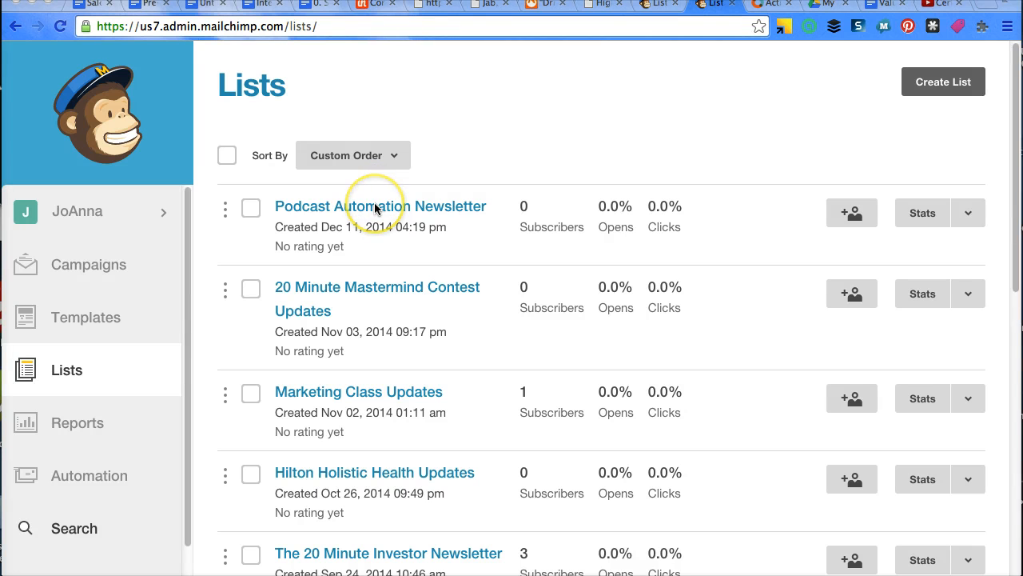
pyautogui.moveTo(376, 207)
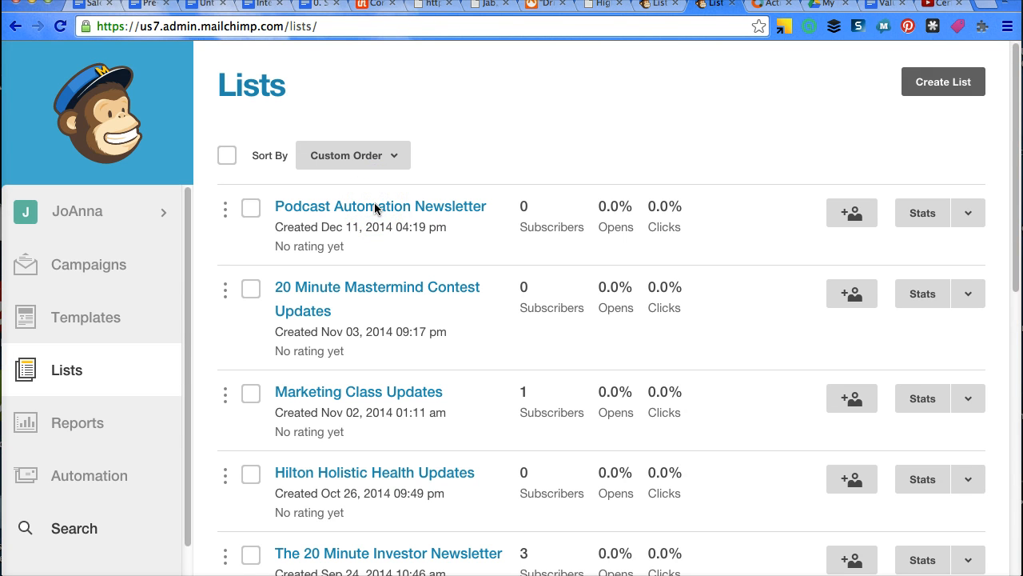
# Step: Open the Podcast Automation Newsletter list to view its subscriber page
pyautogui.click(380, 206)
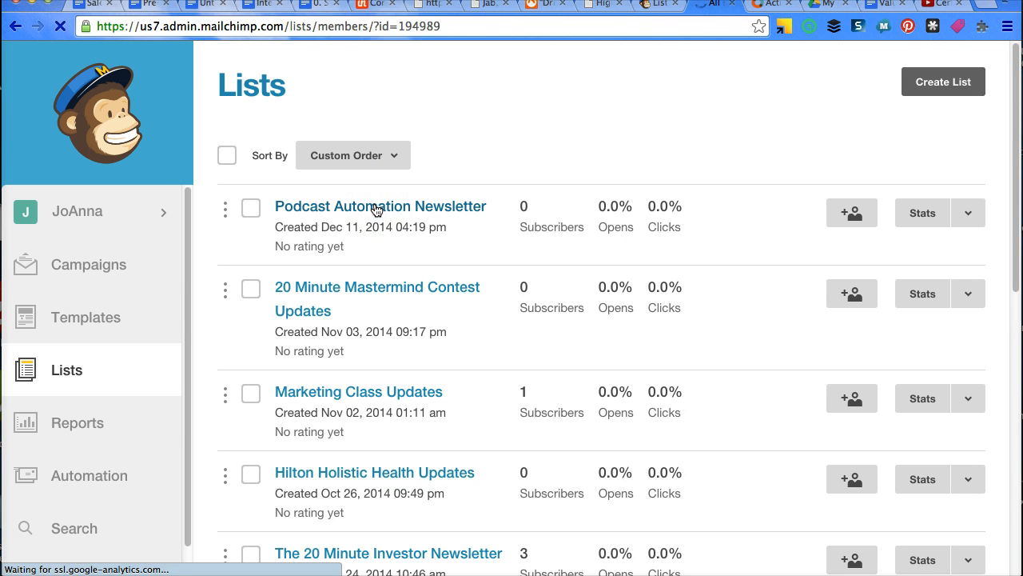
pyautogui.click(381, 206)
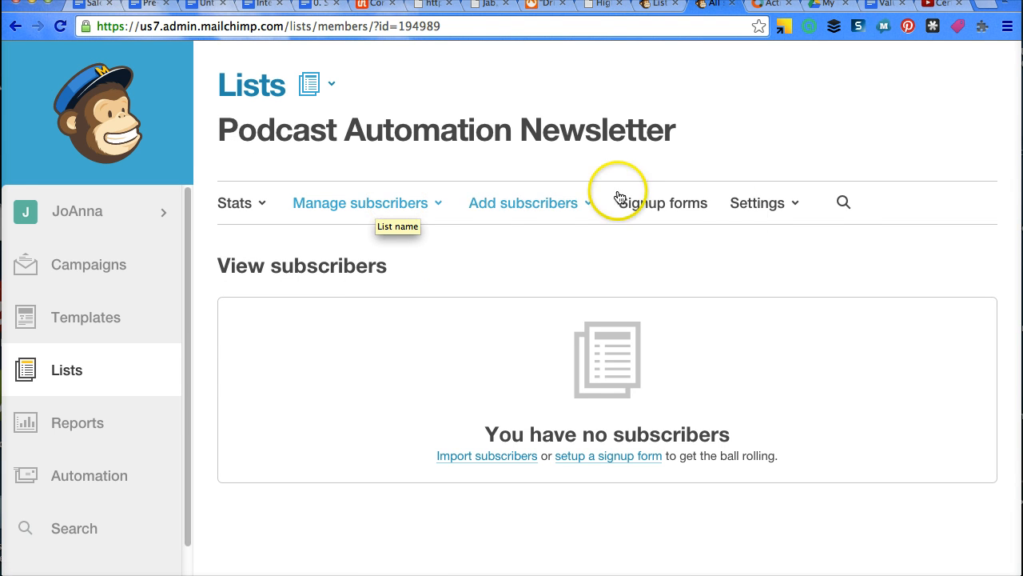
pyautogui.moveTo(662, 201)
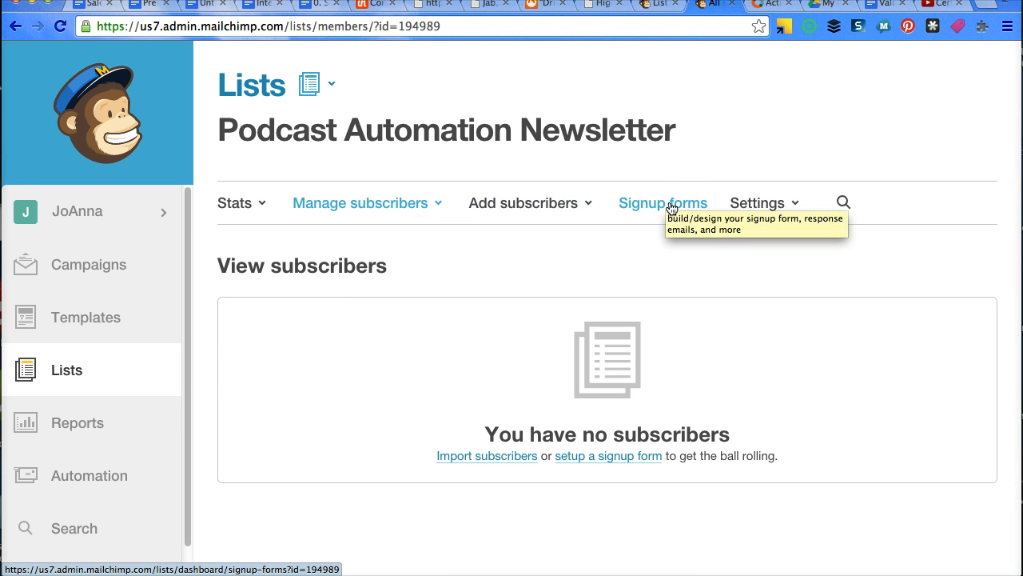
# Step: In List name & defaults under Subscription settings, enable 'Send a final welcome email'
pyautogui.click(662, 201)
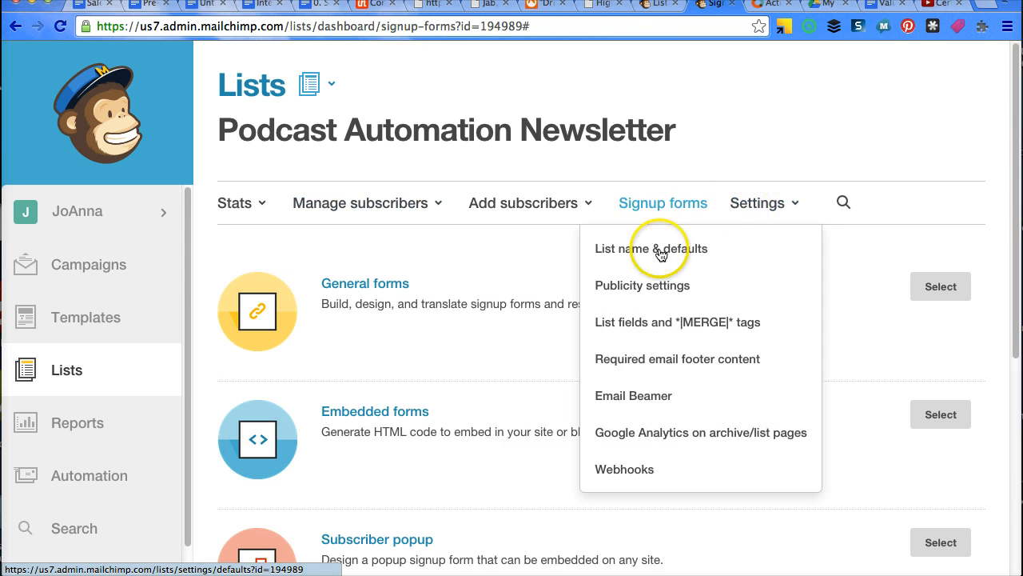
pyautogui.moveTo(649, 250)
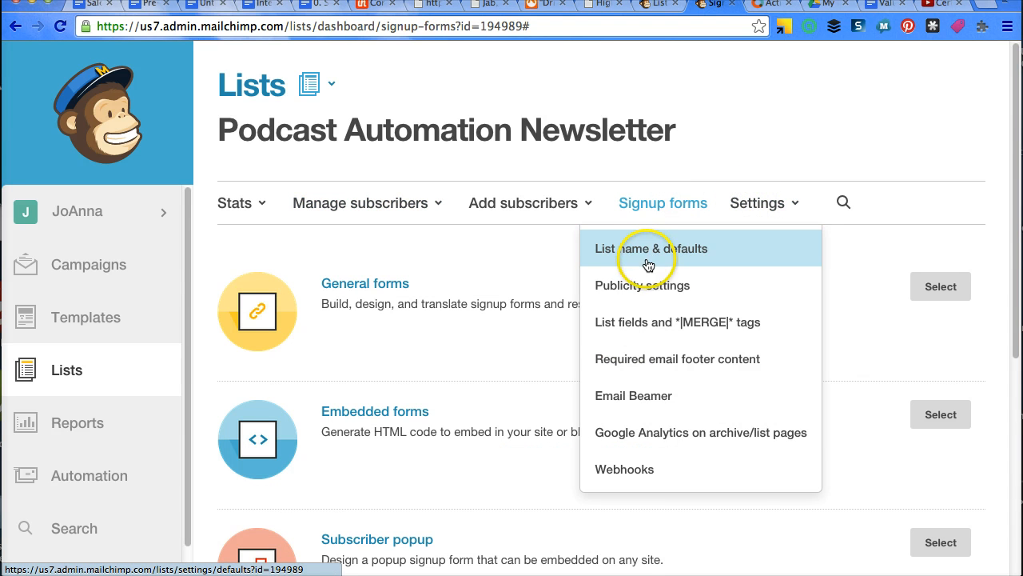
pyautogui.click(651, 248)
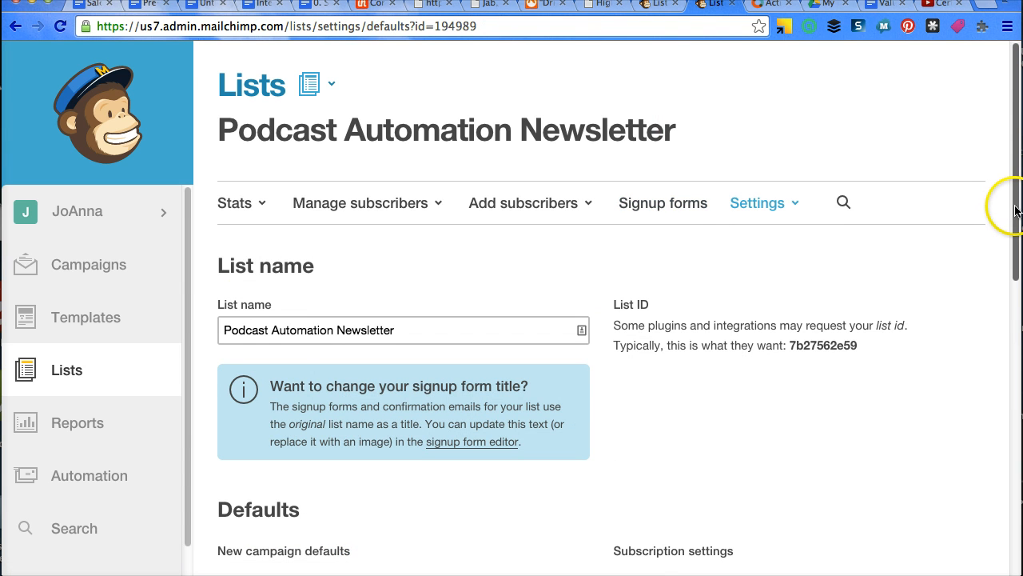
pyautogui.scroll(-3)
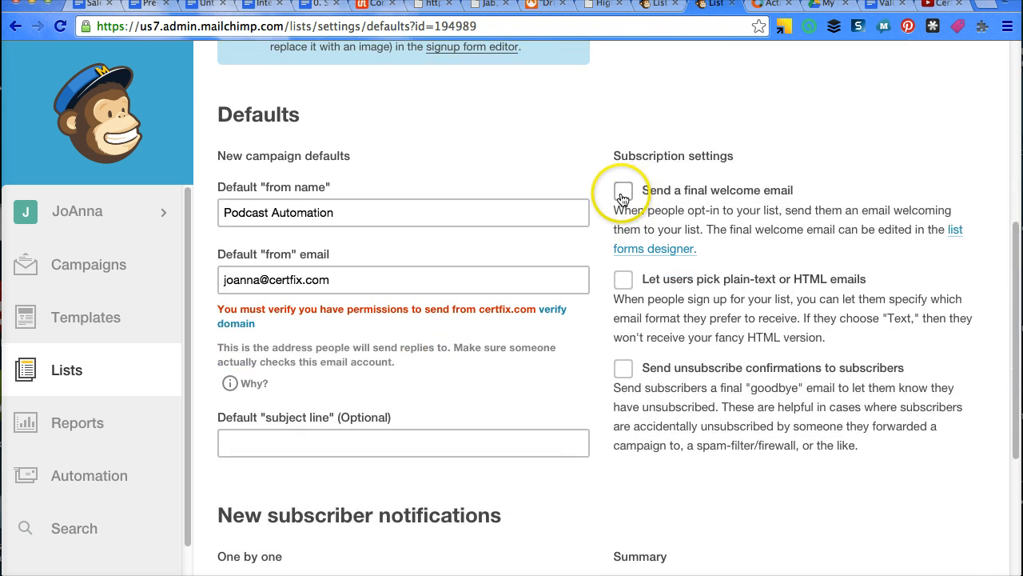
pyautogui.click(623, 190)
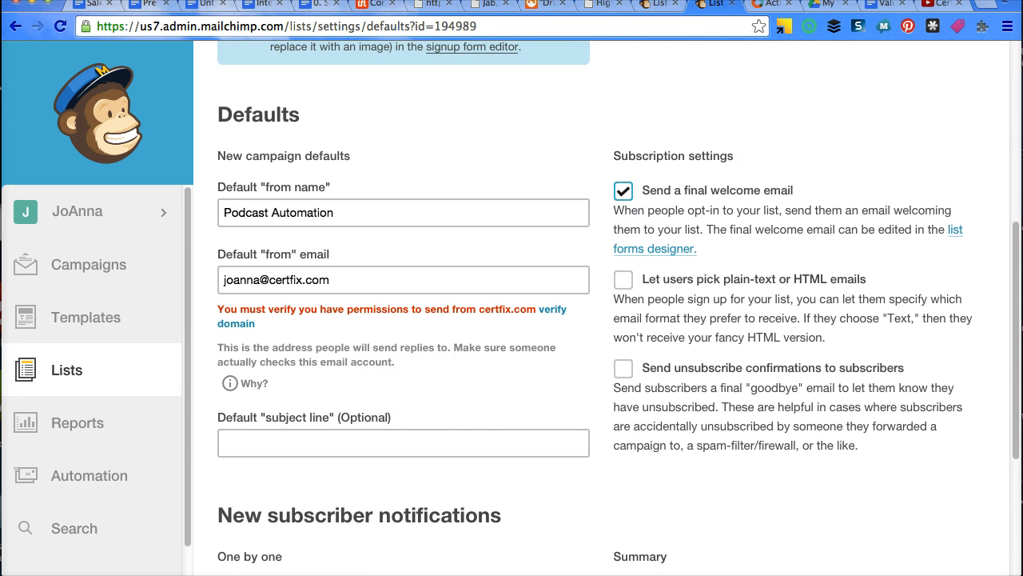
# Step: From Lists, reopen Podcast Automation Newsletter and select its General forms signup form builder
pyautogui.click(67, 370)
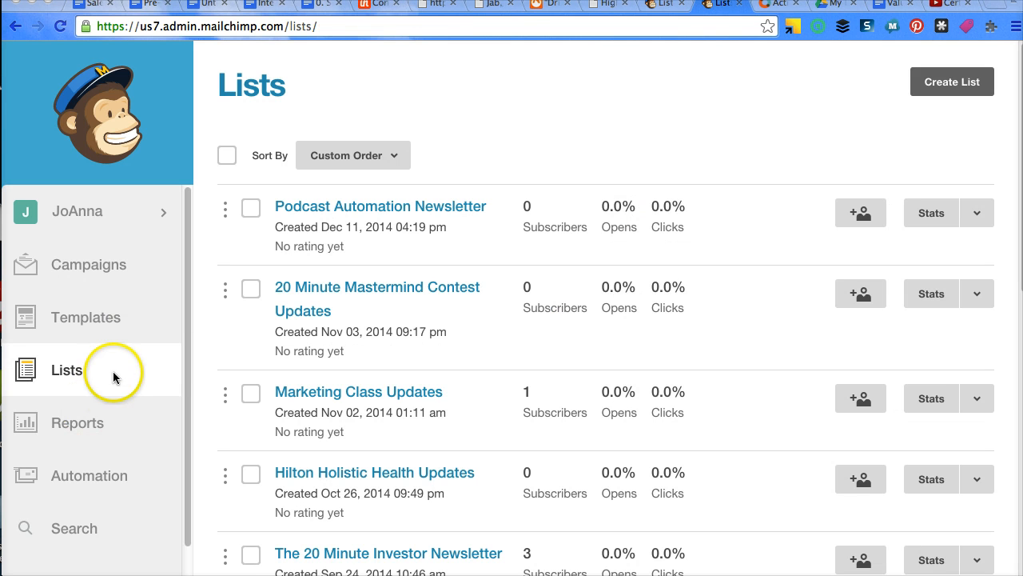
pyautogui.moveTo(432, 204)
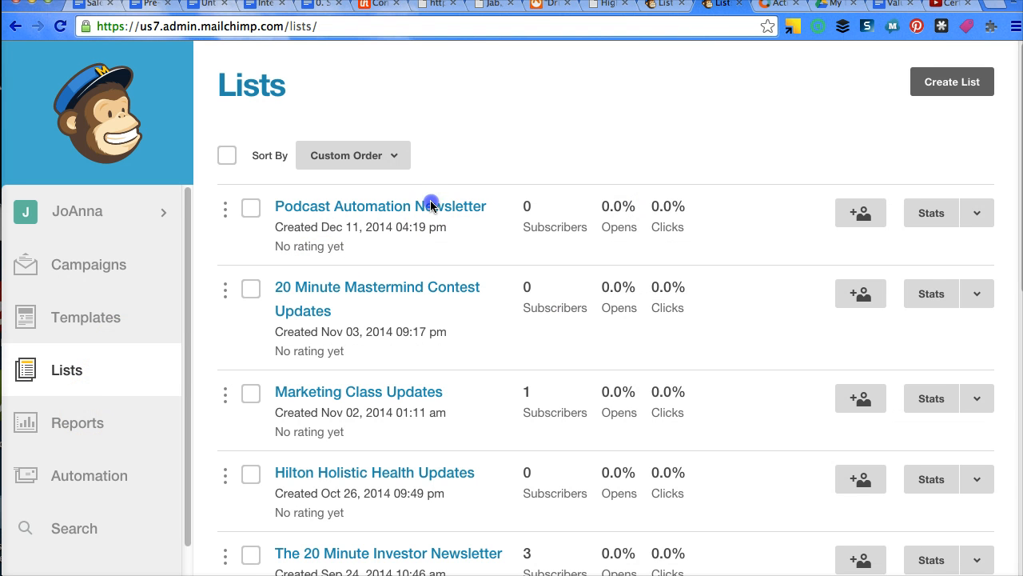
pyautogui.click(380, 207)
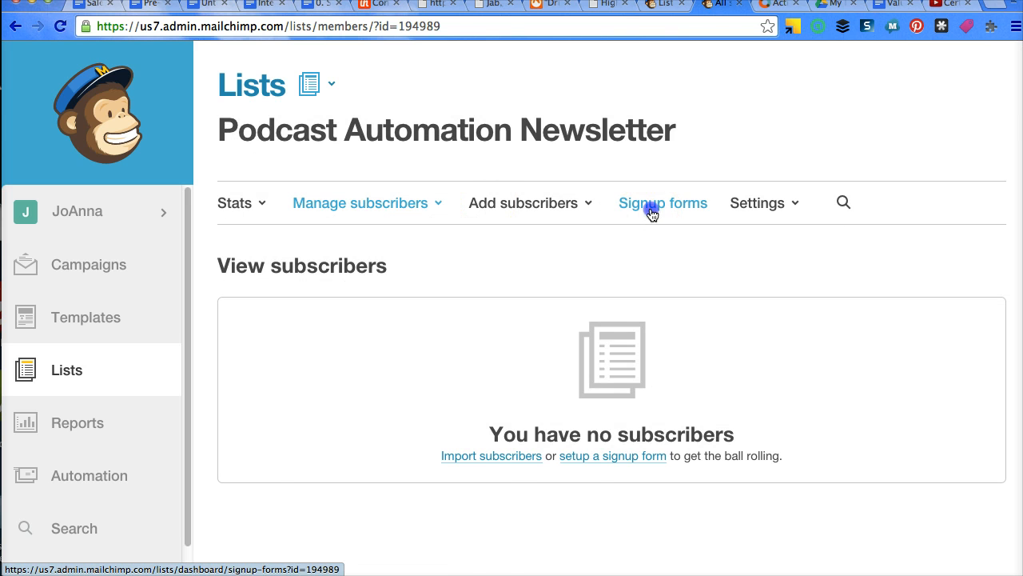
pyautogui.click(661, 202)
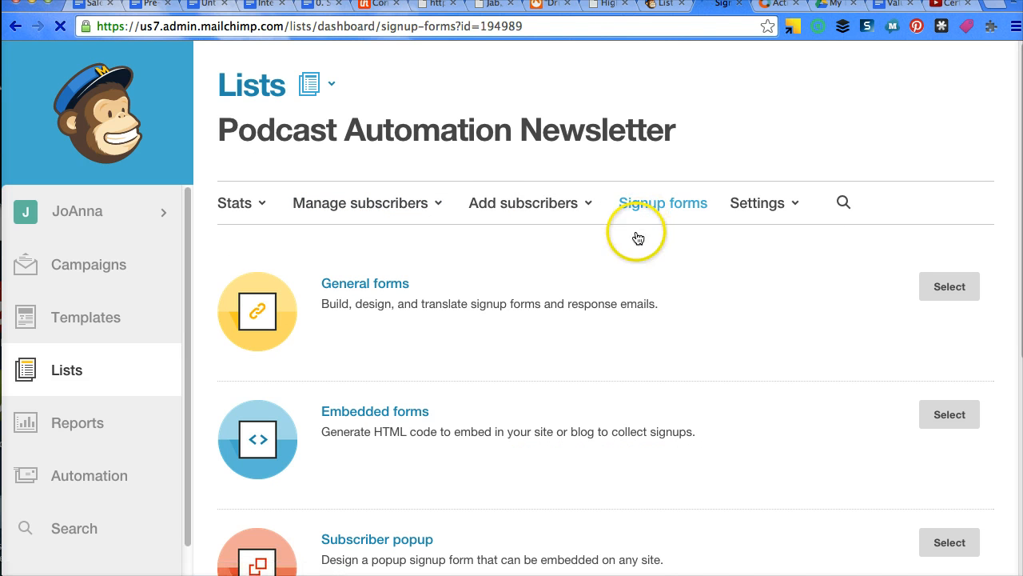
pyautogui.click(365, 283)
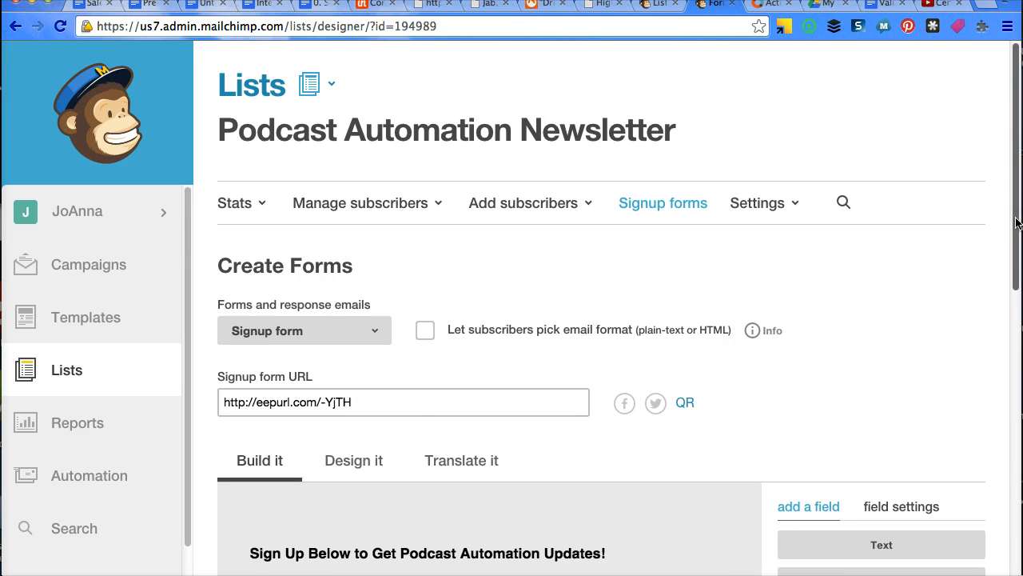
# Step: Scroll through the form builder to reach the Forms and response emails dropdown
pyautogui.scroll(-3)
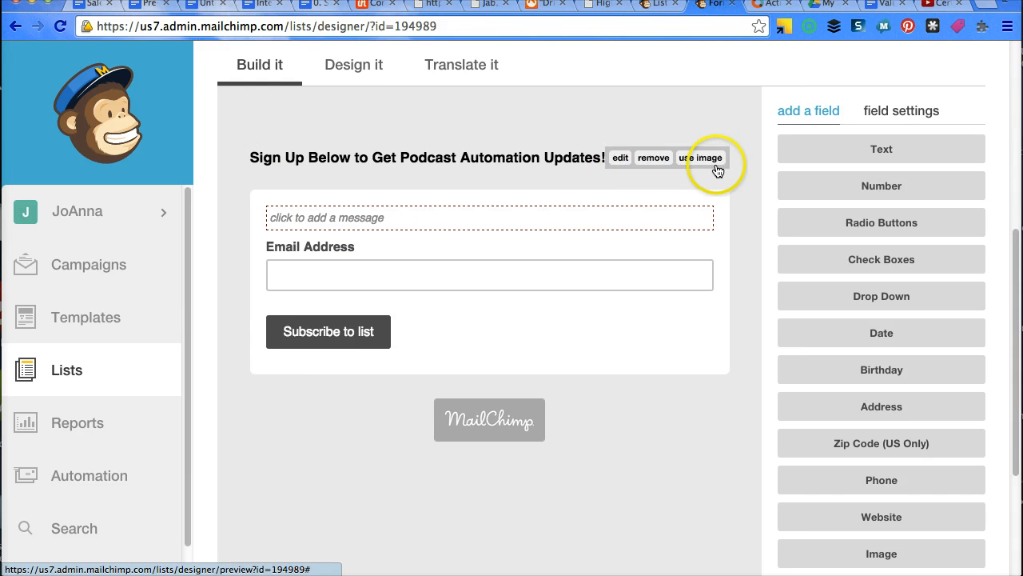
pyautogui.scroll(3)
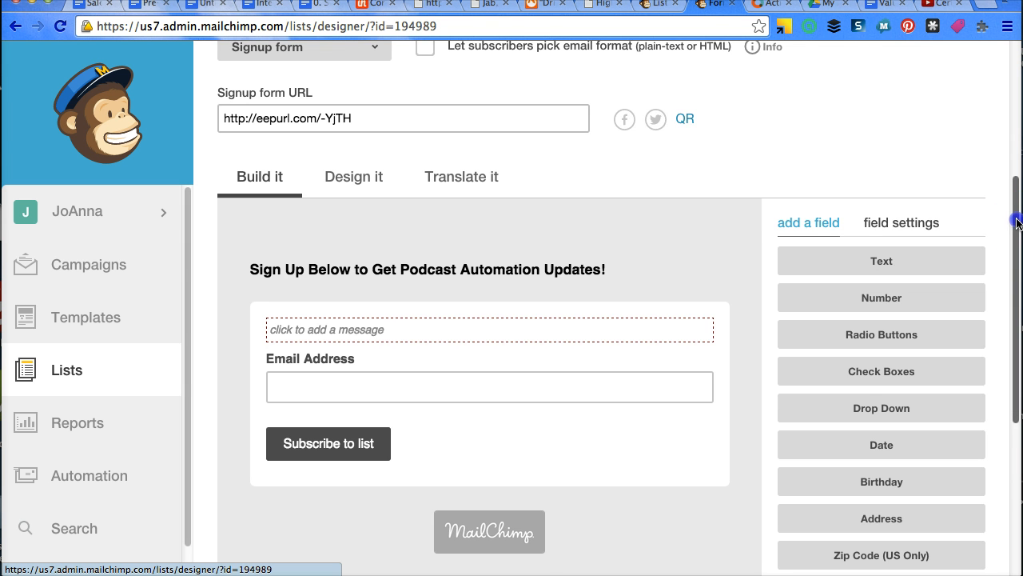
pyautogui.scroll(3)
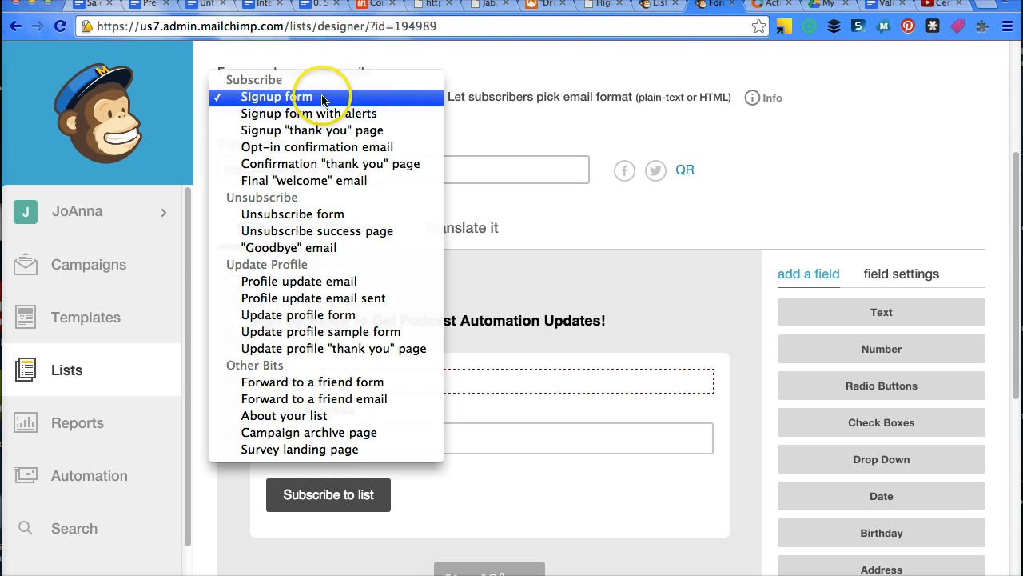
pyautogui.moveTo(334, 131)
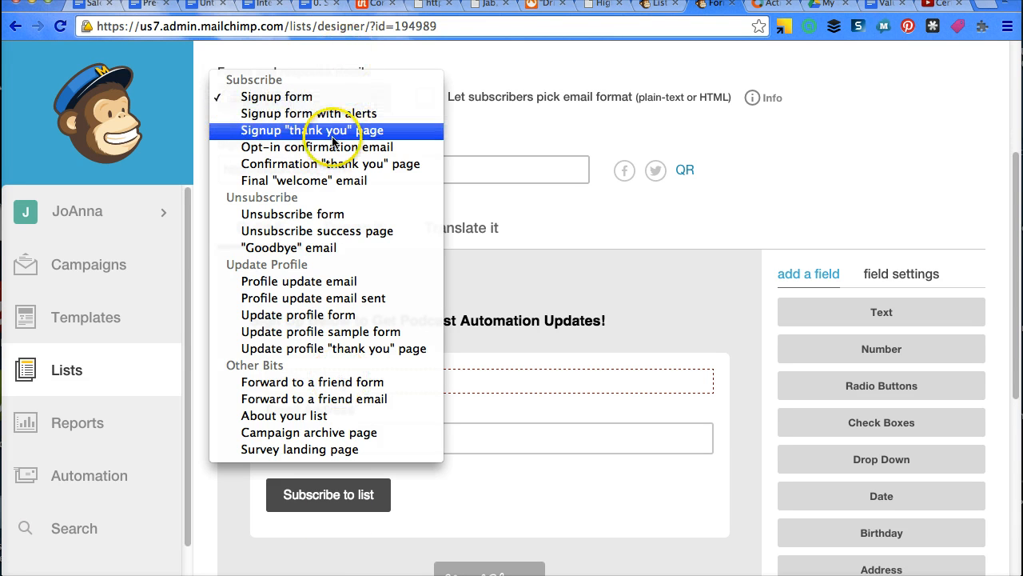
pyautogui.moveTo(336, 147)
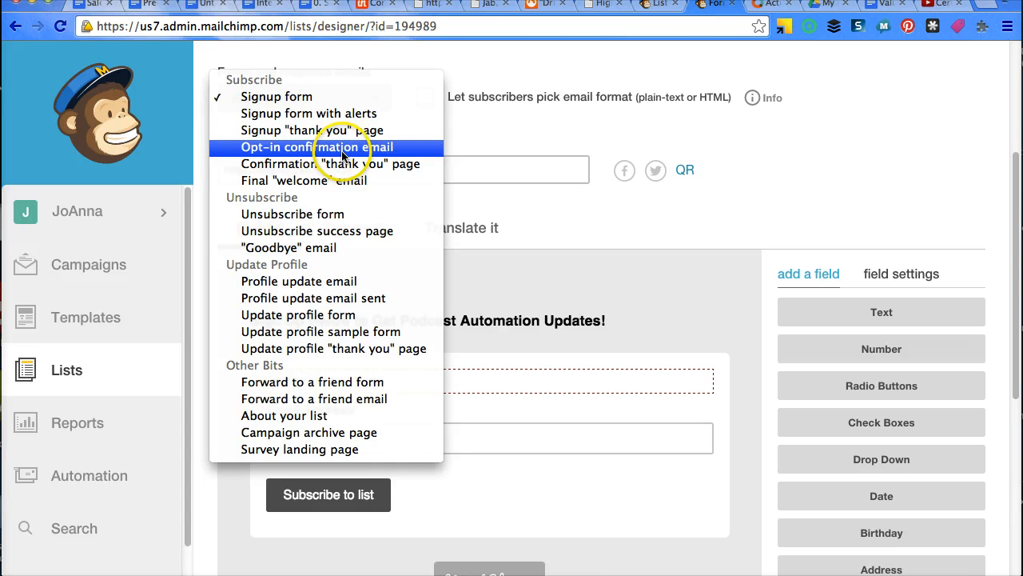
# Step: Load the Opt-in confirmation email and review its sender, subject and Please Confirm Subscription content
pyautogui.click(317, 147)
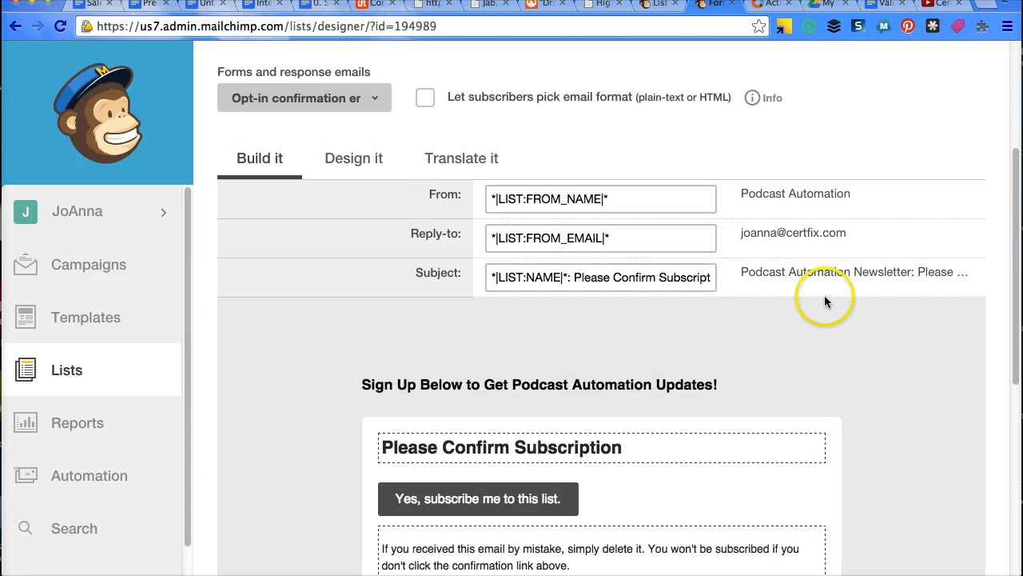
pyautogui.scroll(-3)
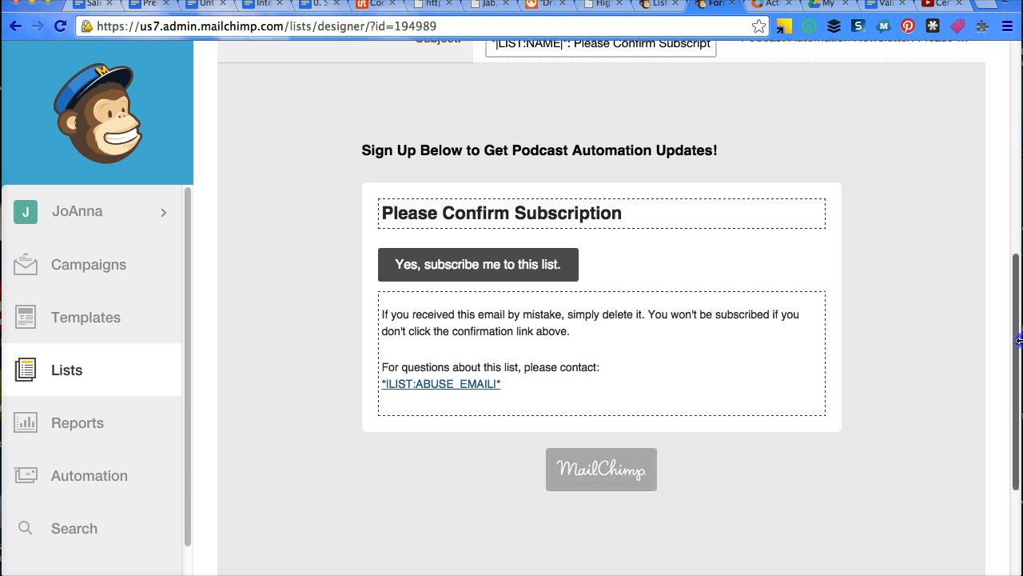
pyautogui.scroll(3)
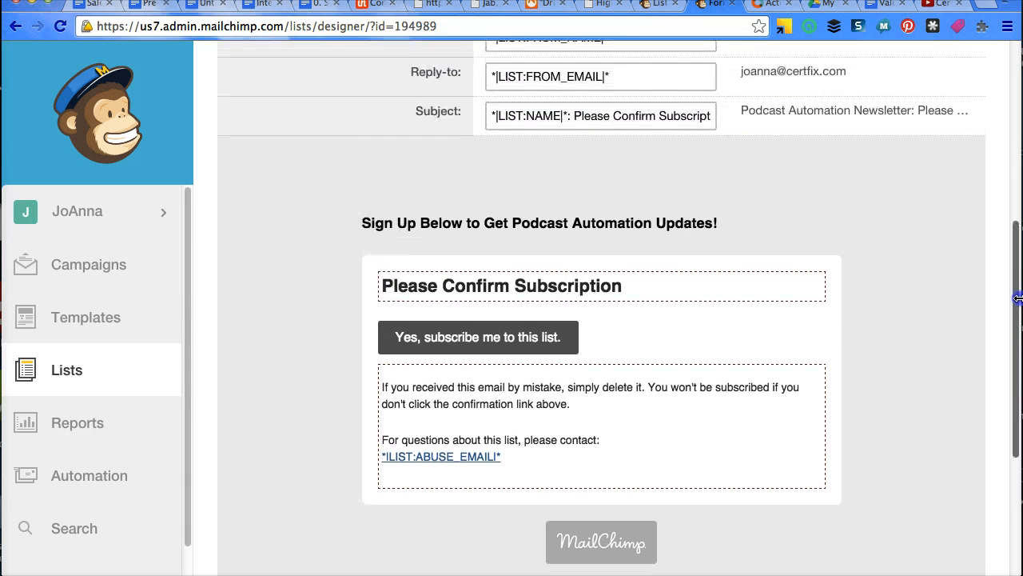
pyautogui.scroll(3)
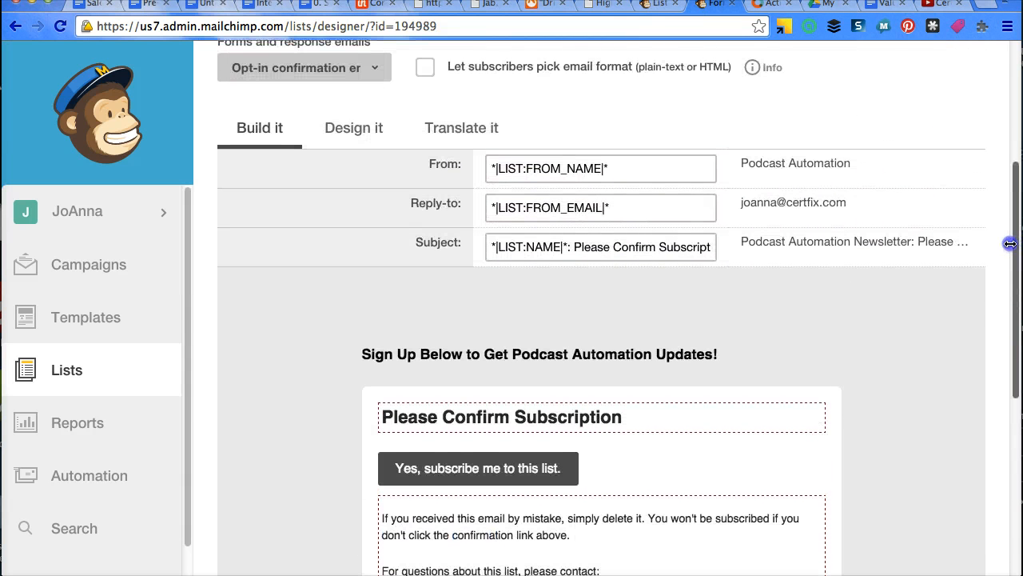
pyautogui.scroll(3)
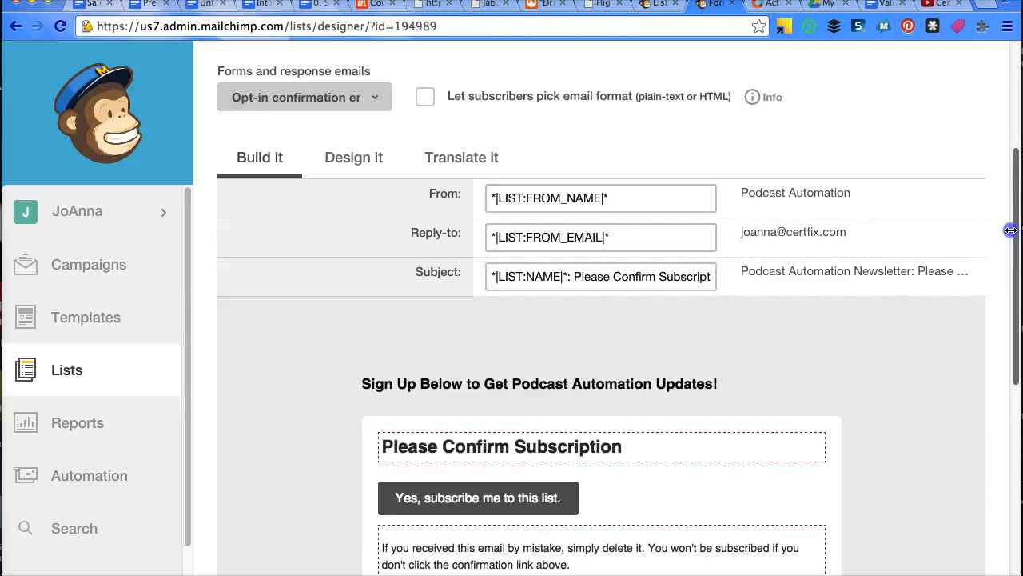
pyautogui.scroll(-3)
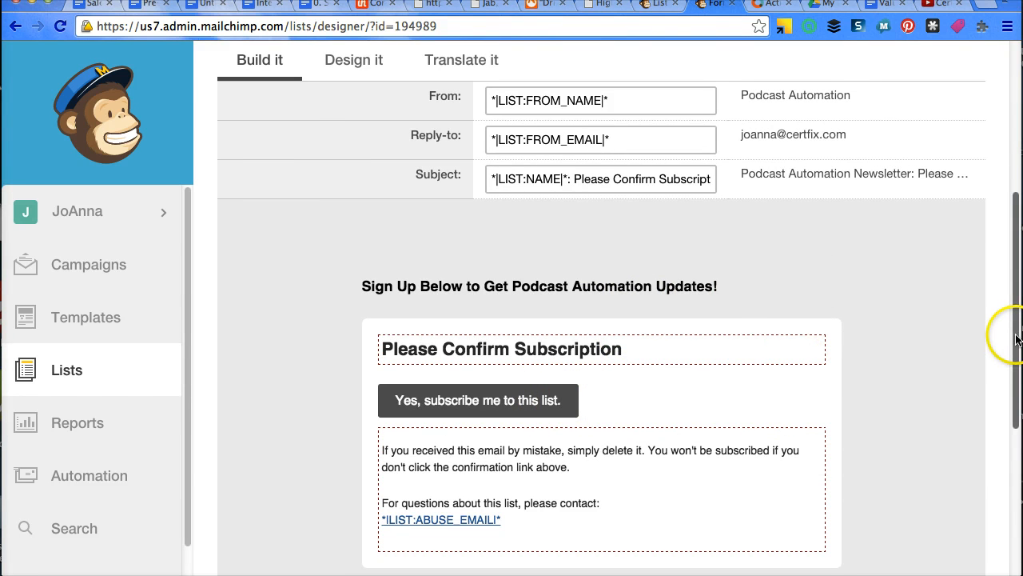
pyautogui.scroll(3)
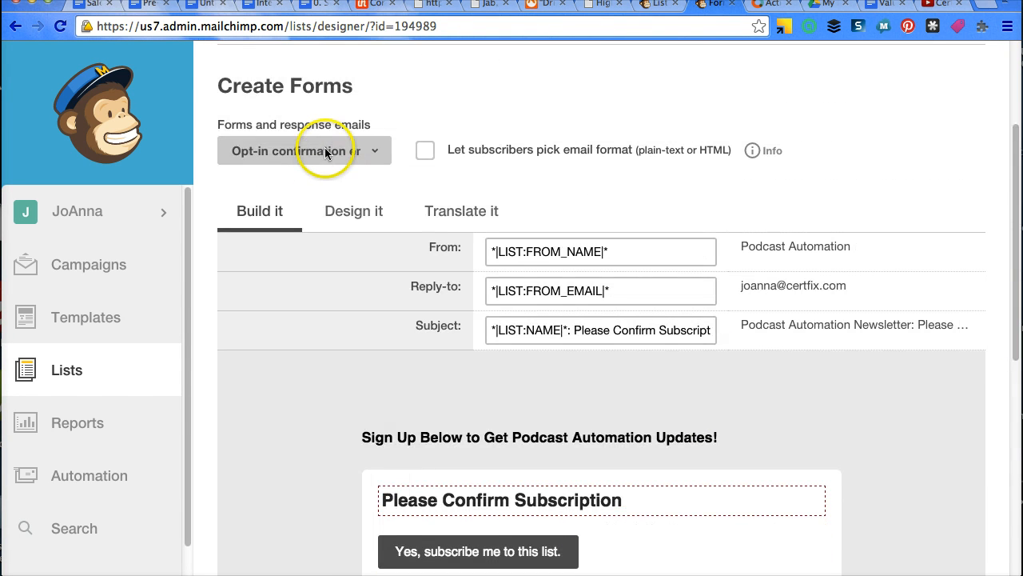
# Step: Load the Final "welcome" email and review its Subscription Confirmed subject and unsubscribe content
pyautogui.click(303, 150)
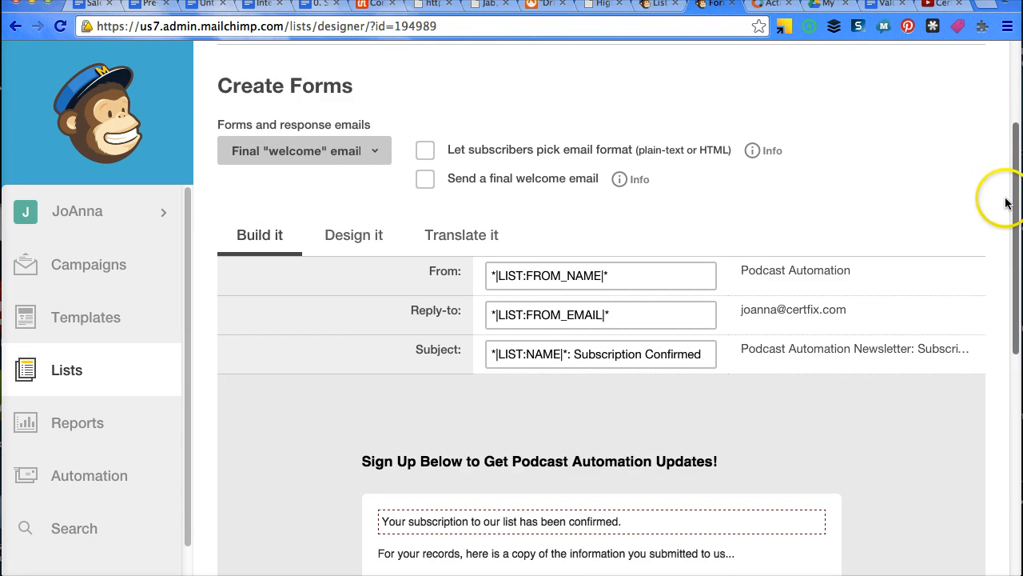
pyautogui.scroll(-3)
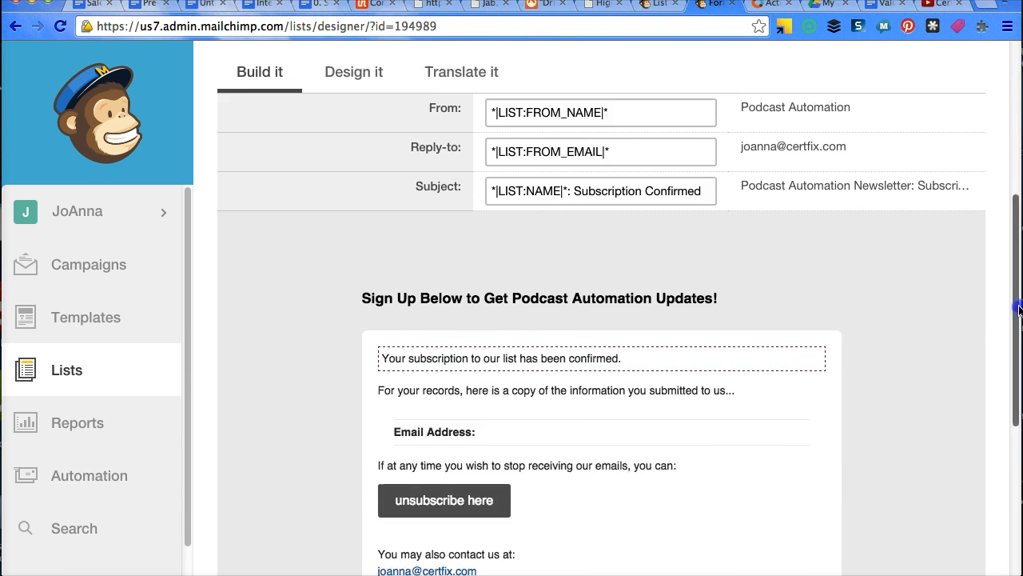
pyautogui.scroll(-3)
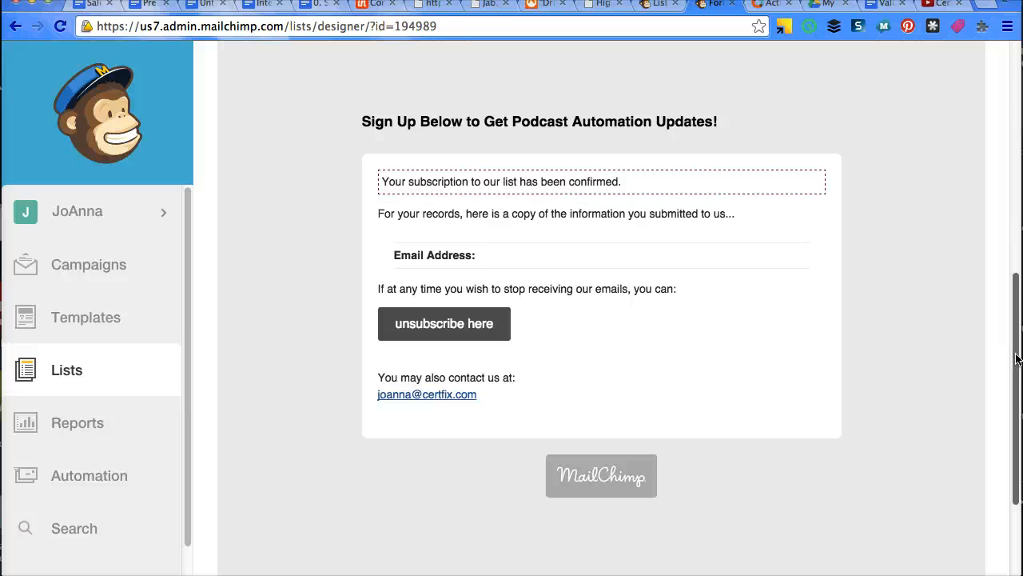
# Step: In Design it view, inspect the welcome email's confirmation text block in the editor and close it unchanged
pyautogui.scroll(3)
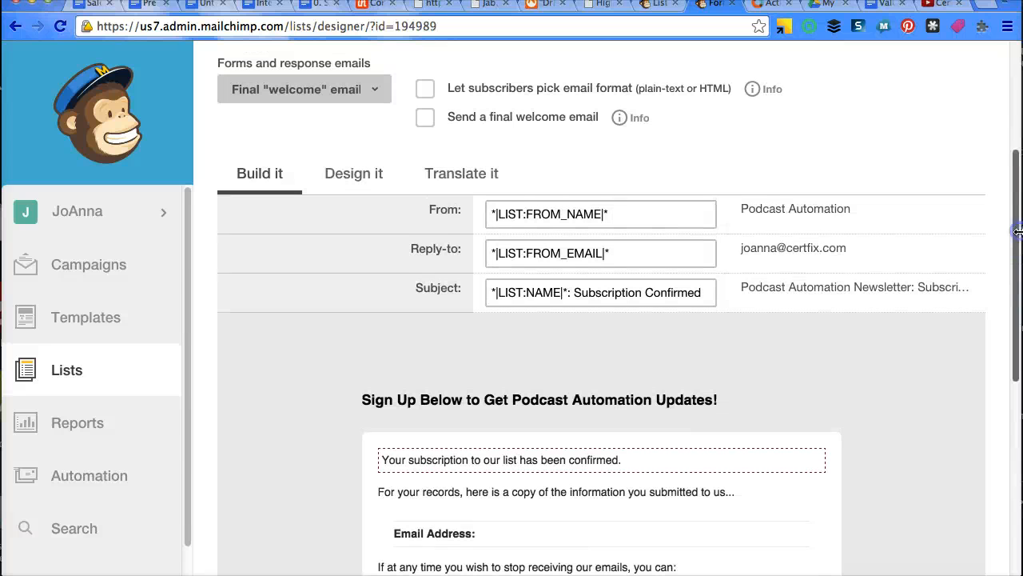
pyautogui.moveTo(353, 173)
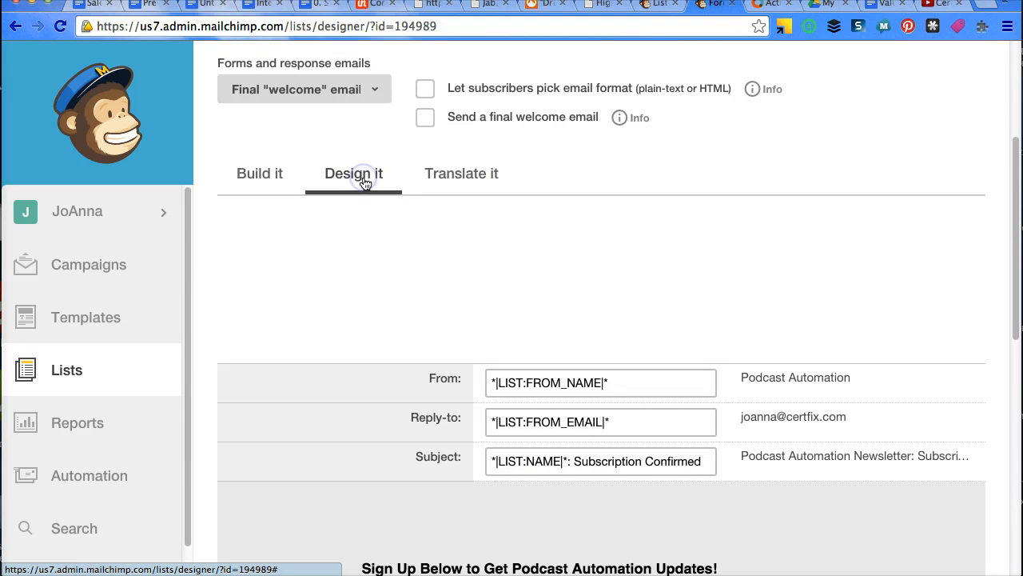
pyautogui.moveTo(1016, 236)
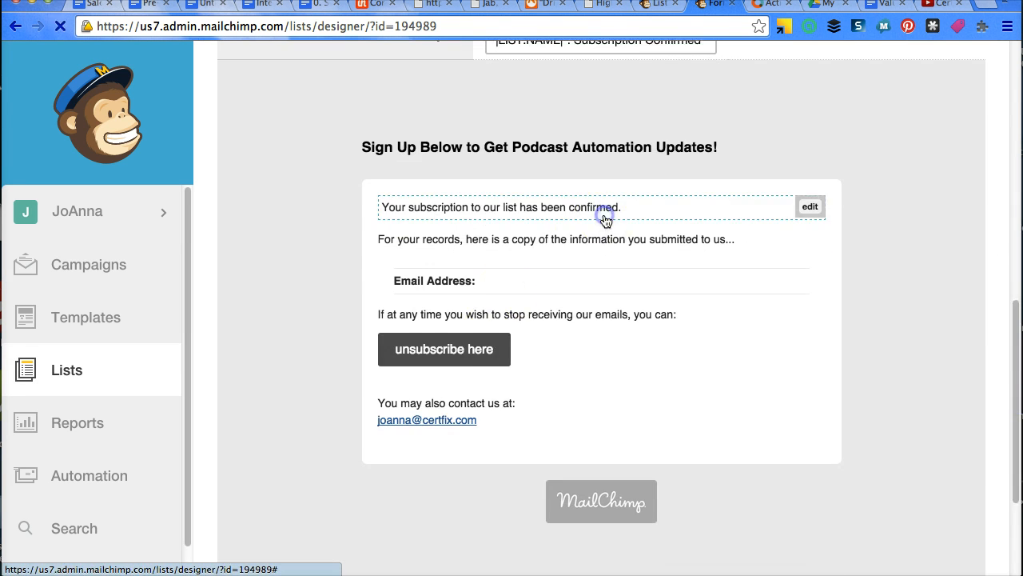
pyautogui.click(809, 207)
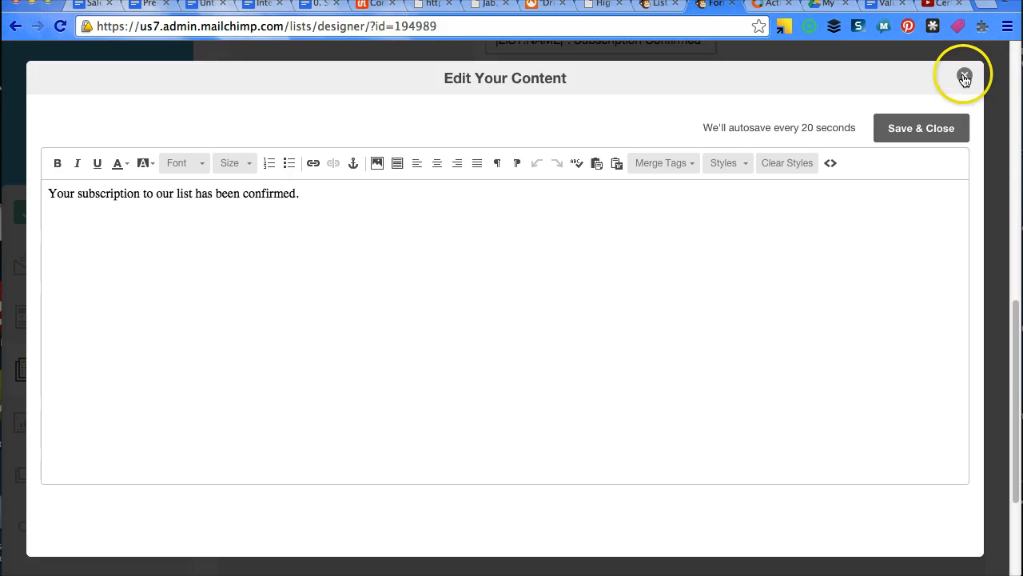
pyautogui.click(964, 77)
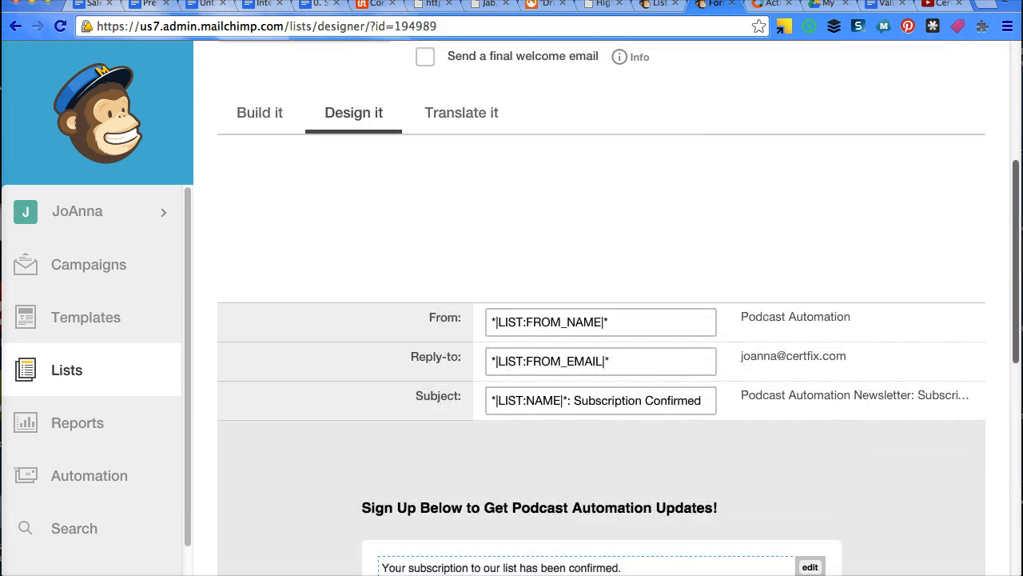
pyautogui.scroll(-3)
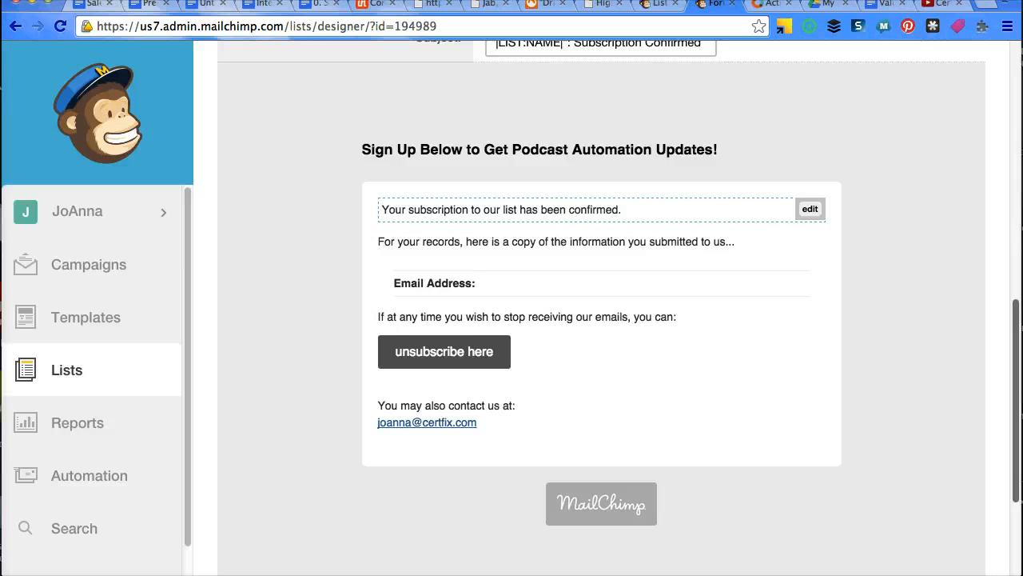
pyautogui.moveTo(259, 236)
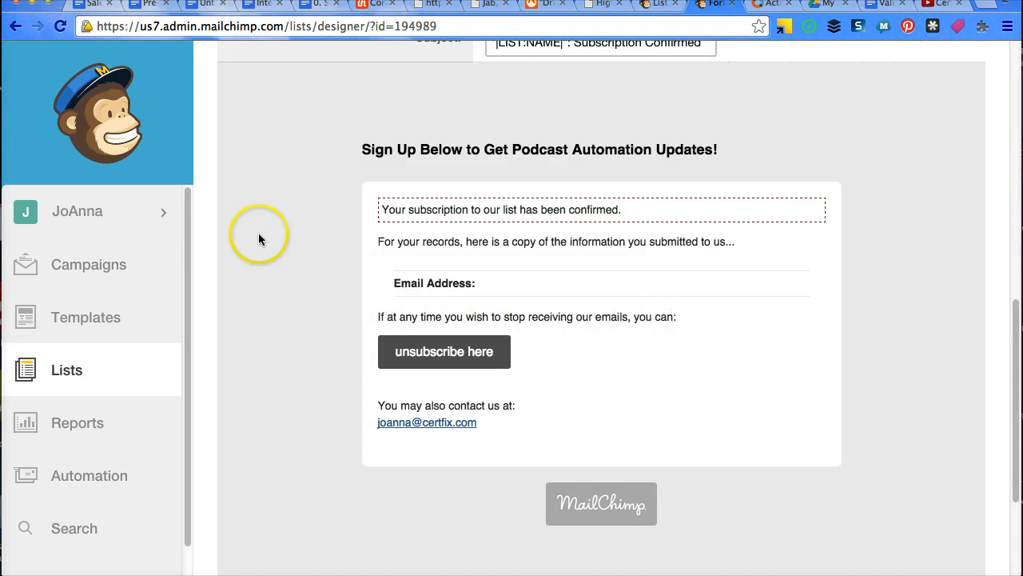
pyautogui.moveTo(828, 171)
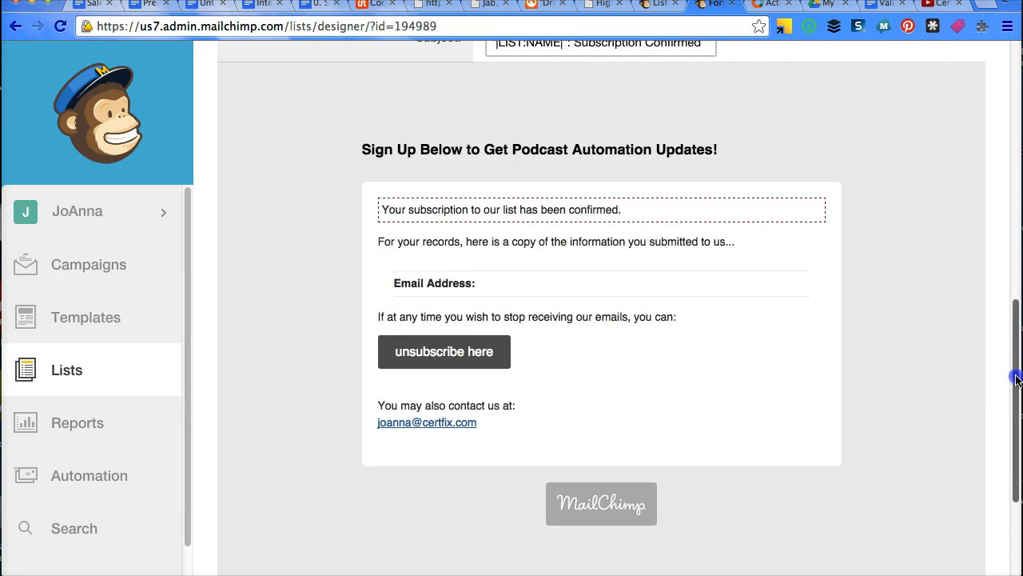
pyautogui.scroll(3)
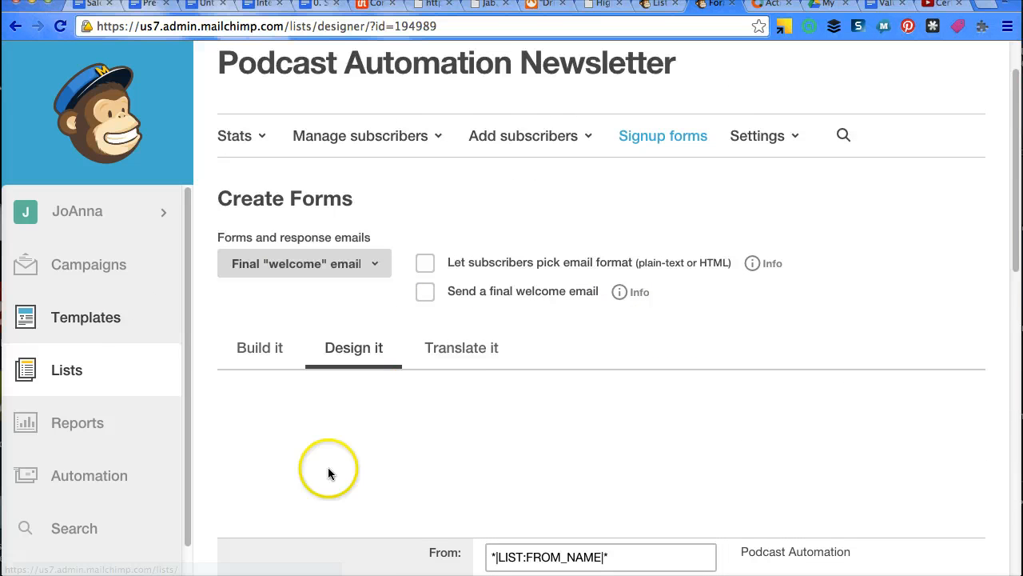
pyautogui.moveTo(406, 382)
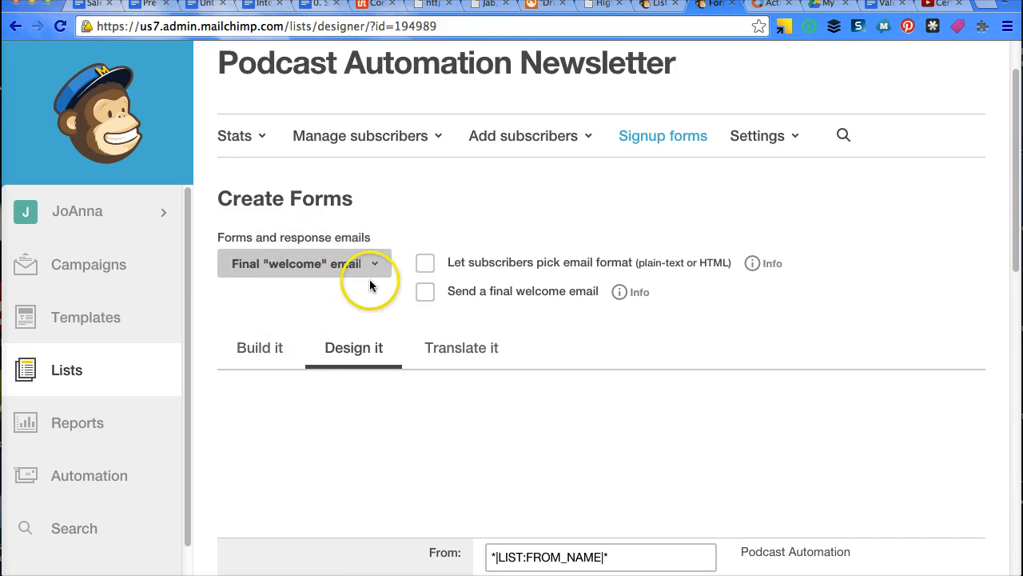
# Step: Expand the Forms and response emails dropdown currently showing Final "welcome" email
pyautogui.click(303, 262)
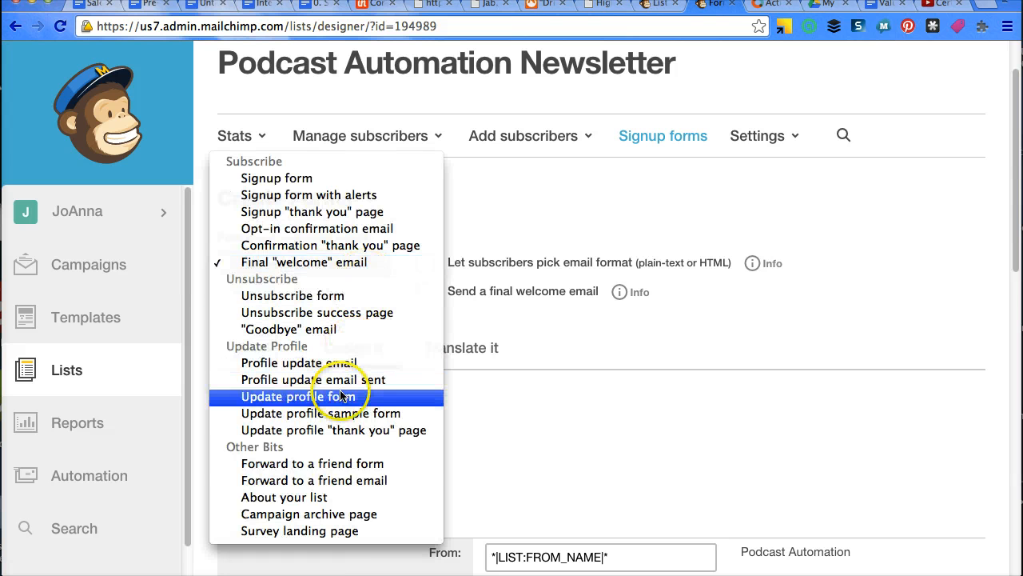
pyautogui.moveTo(308, 515)
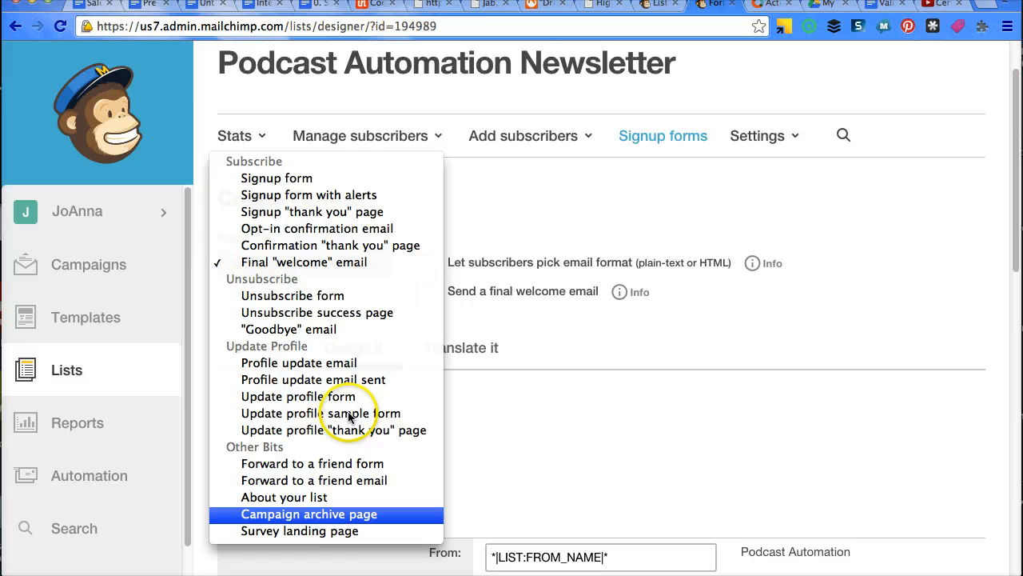
pyautogui.moveTo(348, 195)
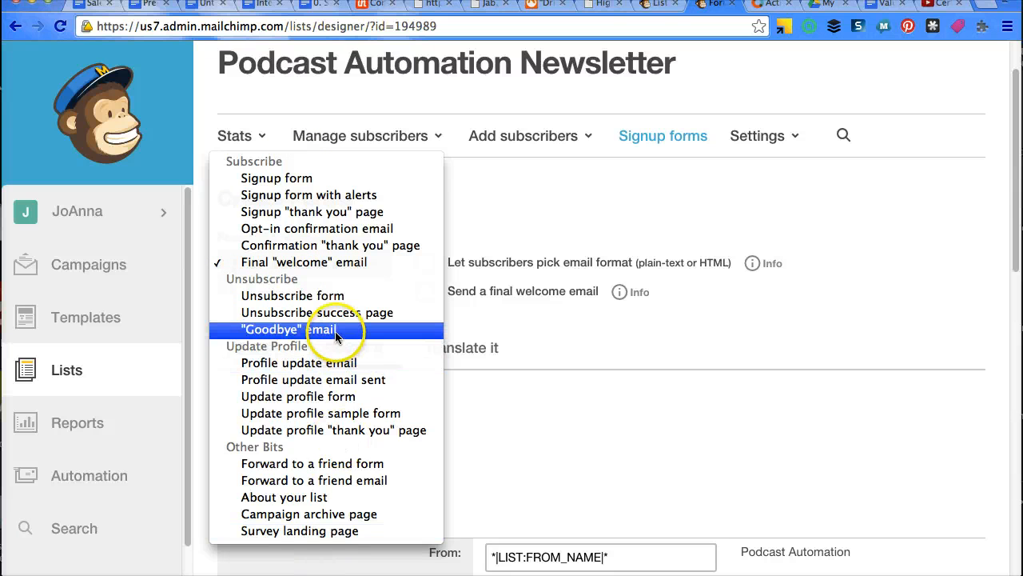
# Step: Load the "Goodbye" email and review its removal-from-list and re-subscribe message
pyautogui.click(291, 330)
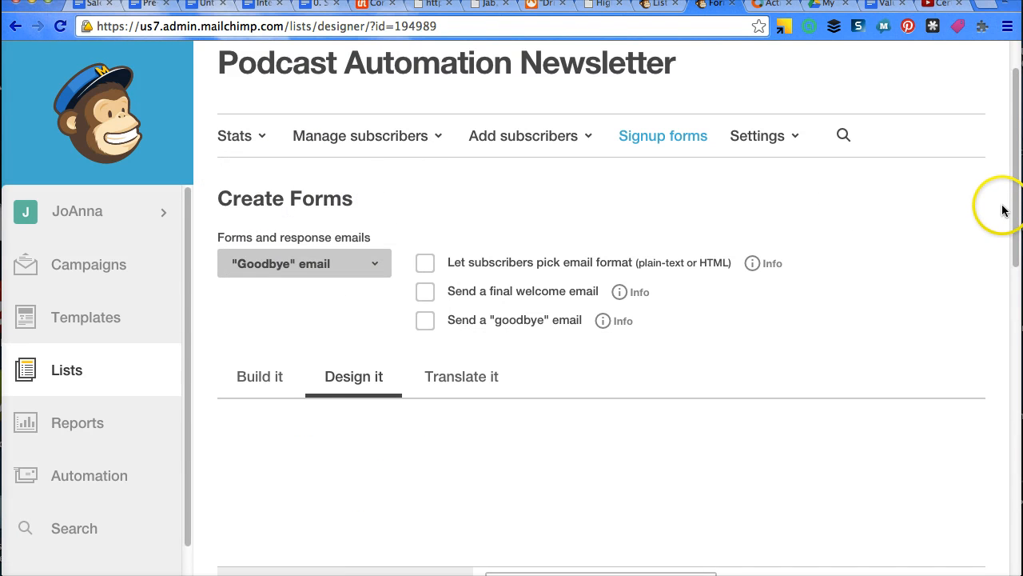
pyautogui.scroll(-3)
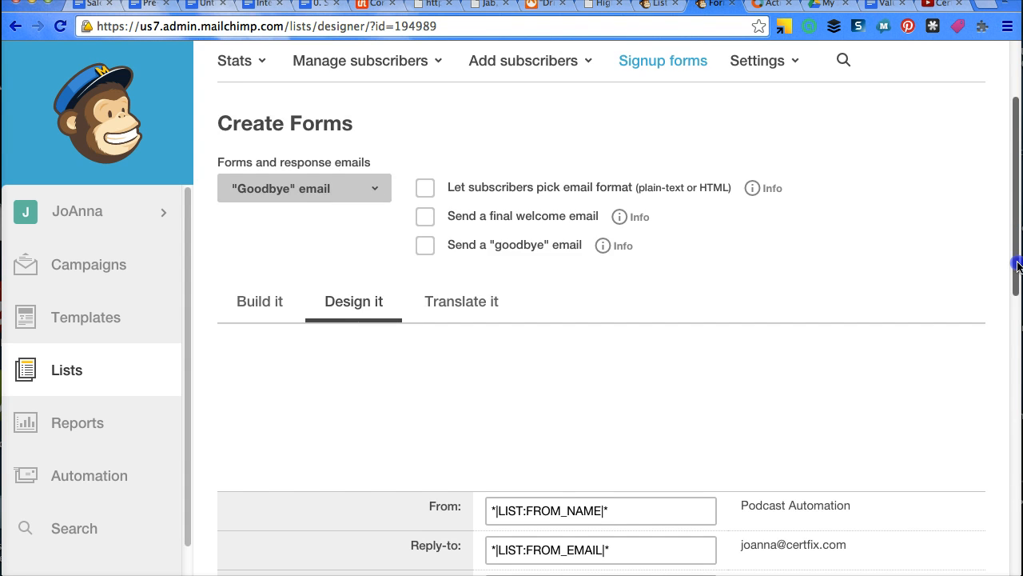
pyautogui.scroll(-3)
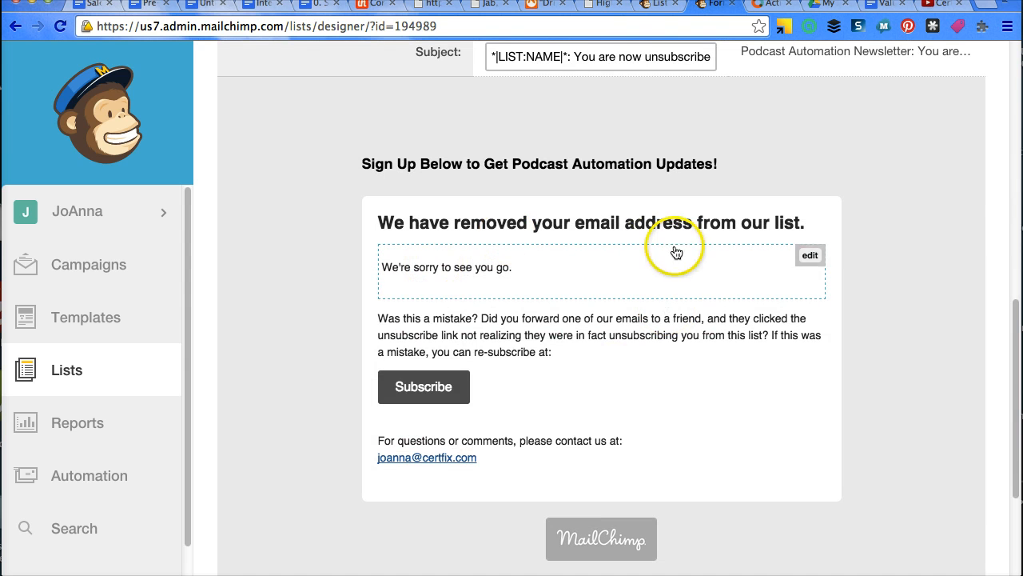
pyautogui.moveTo(407, 334)
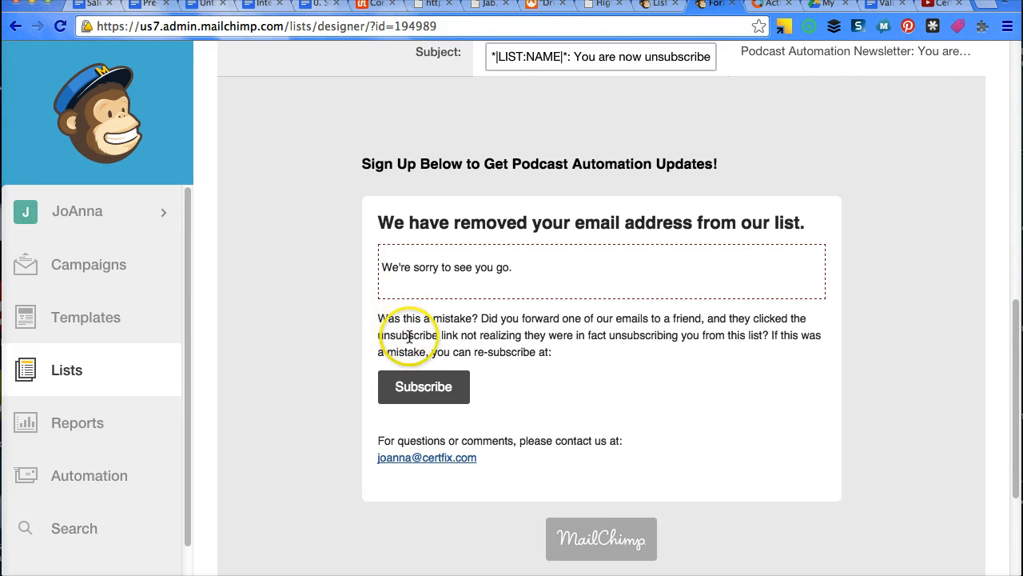
pyautogui.moveTo(424, 398)
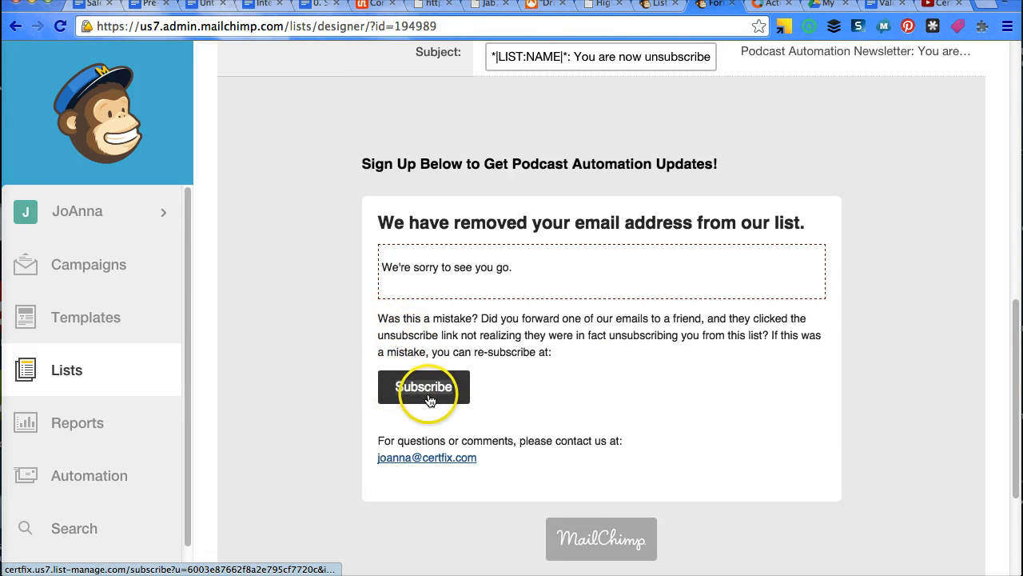
pyautogui.moveTo(488, 328)
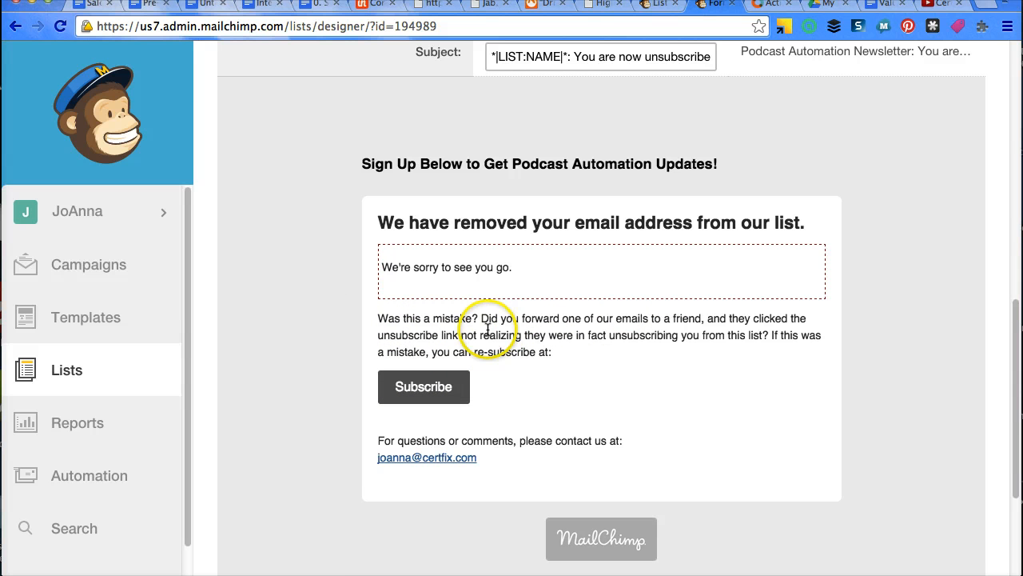
pyautogui.moveTo(669, 361)
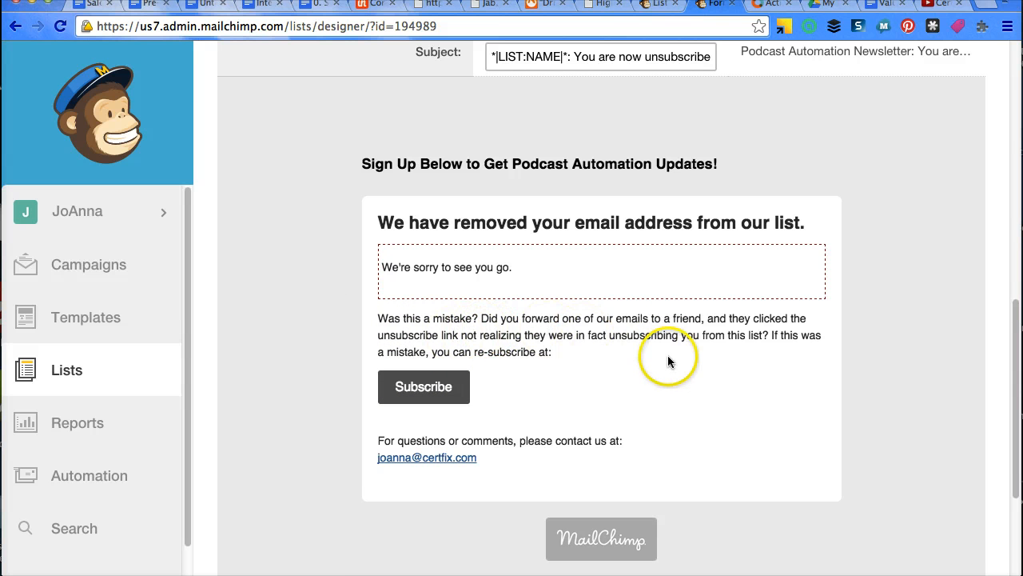
pyautogui.moveTo(527, 356)
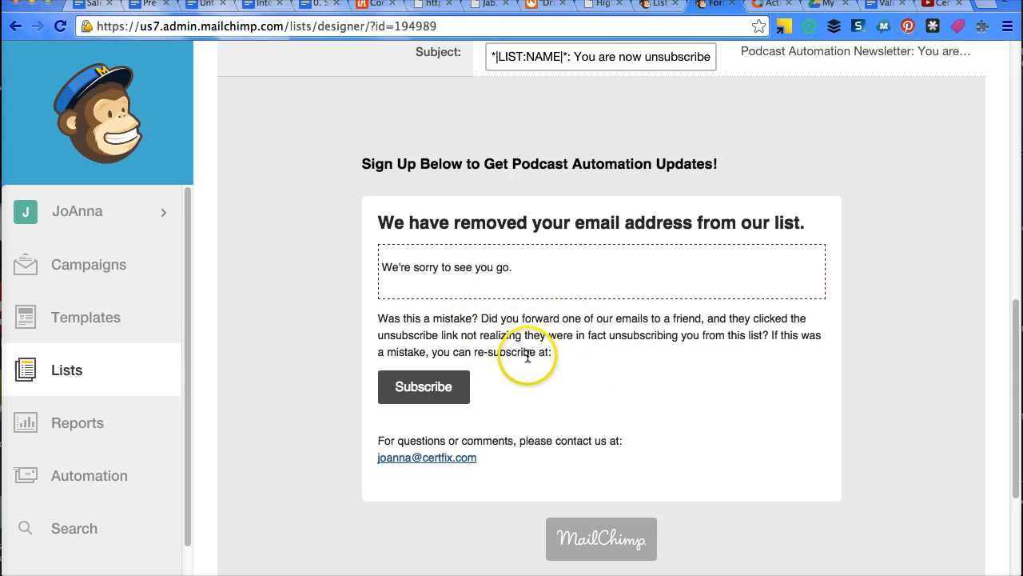
pyautogui.moveTo(620, 368)
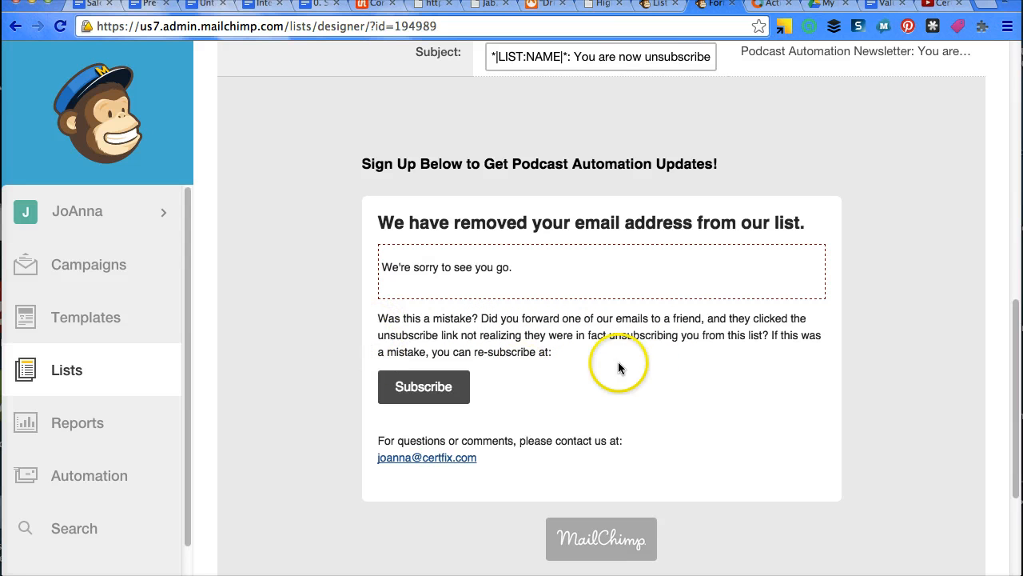
pyautogui.moveTo(622, 423)
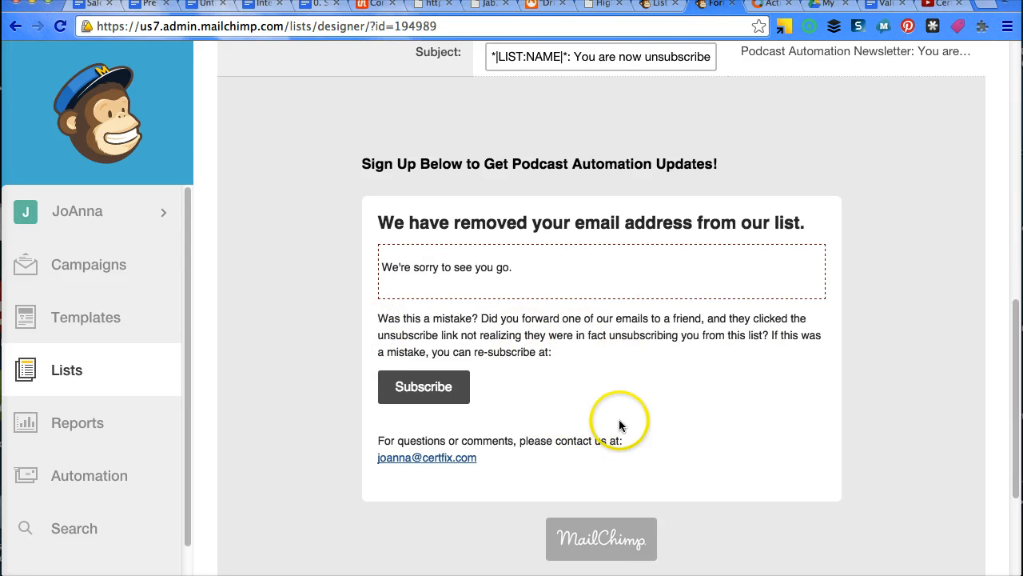
pyautogui.moveTo(598, 428)
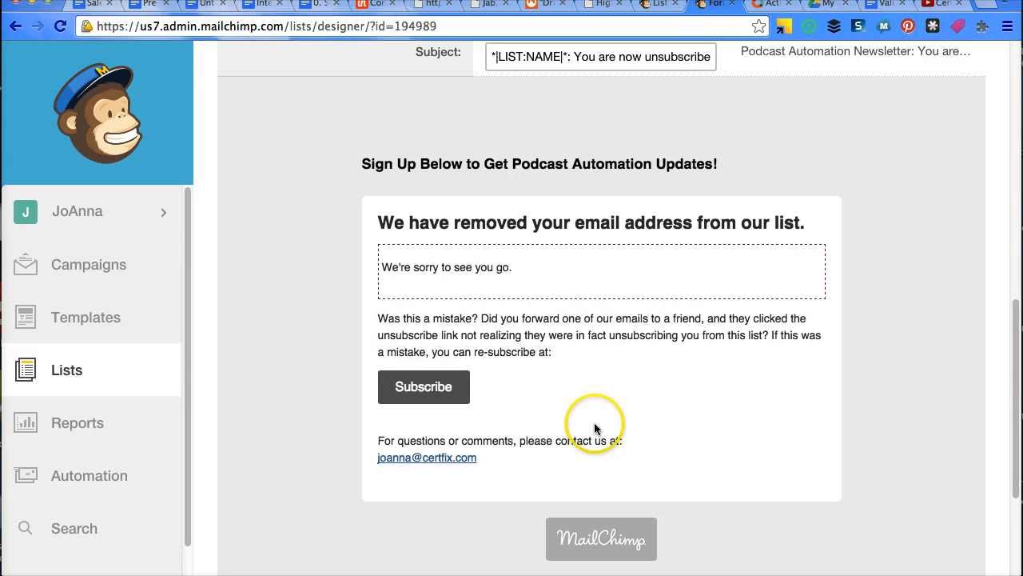
pyautogui.moveTo(595, 428)
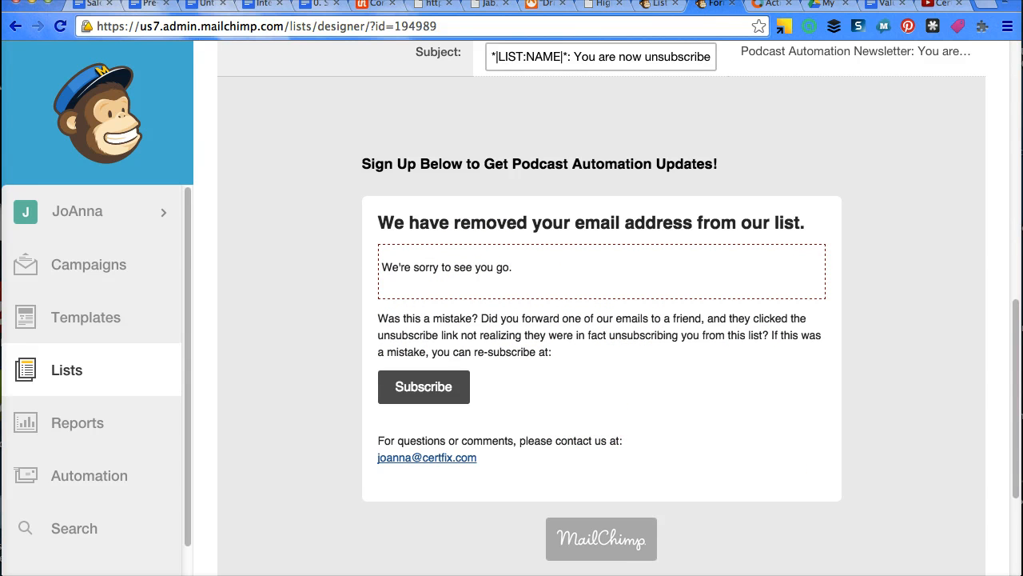
pyautogui.moveTo(1017, 454)
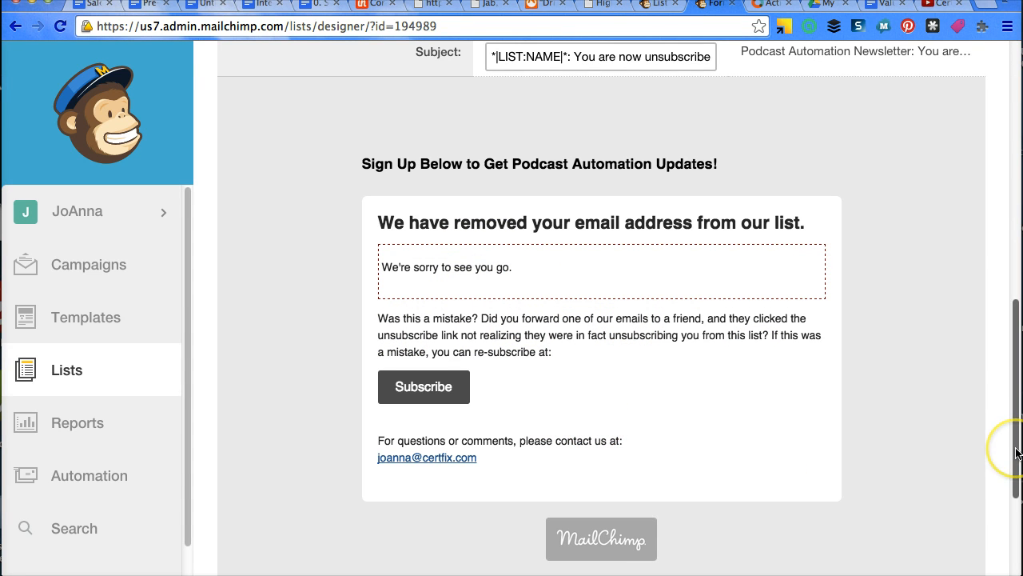
pyautogui.moveTo(1017, 454)
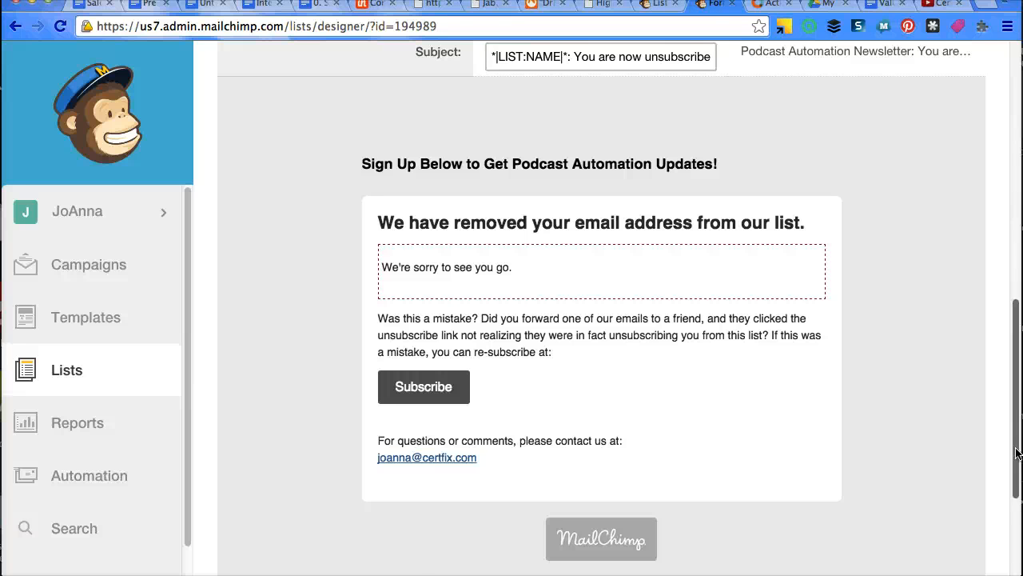
# Step: Expand the Forms and response emails dropdown again, currently showing the "Goodbye" email
pyautogui.scroll(3)
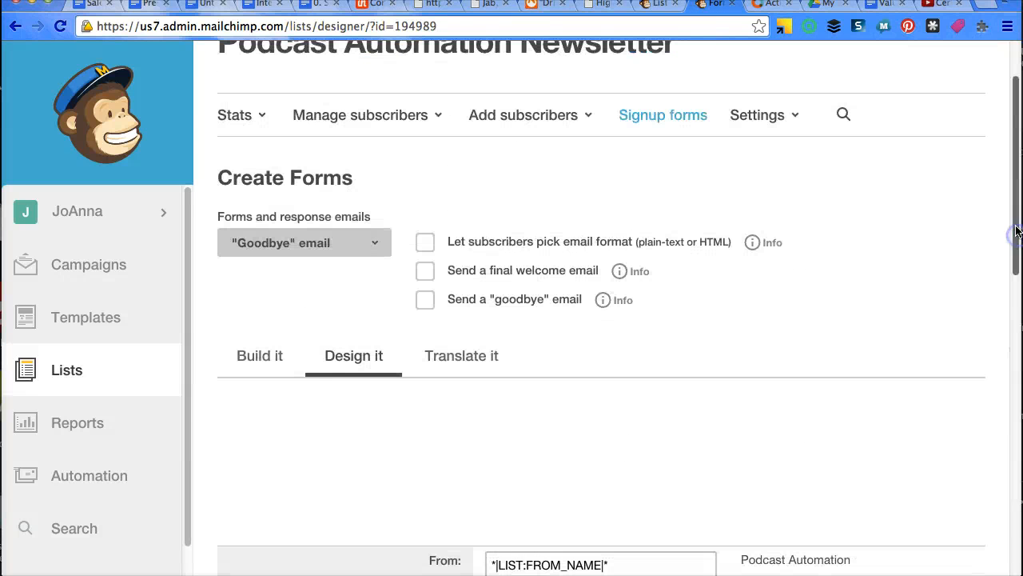
pyautogui.click(303, 243)
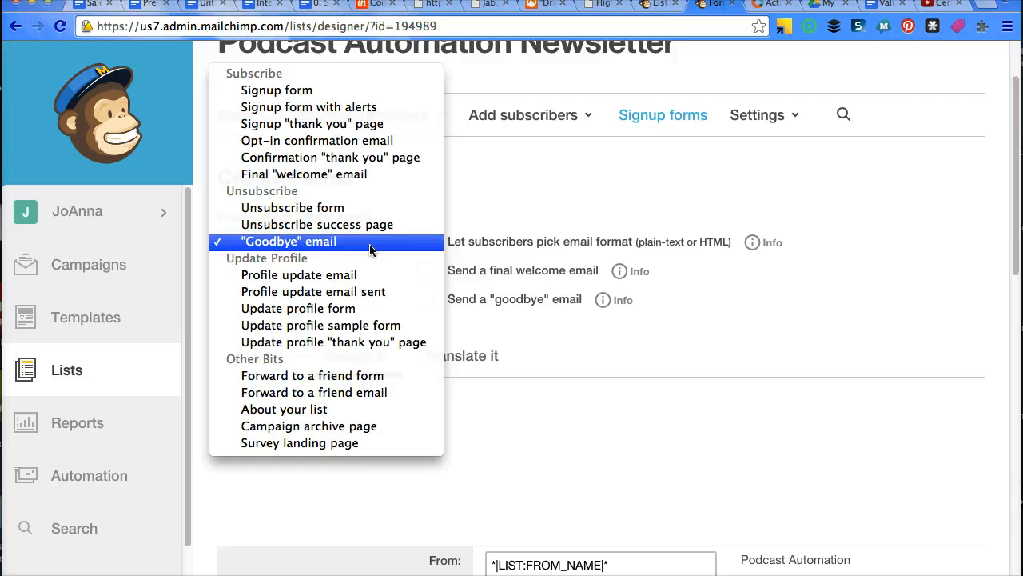
pyautogui.moveTo(371, 189)
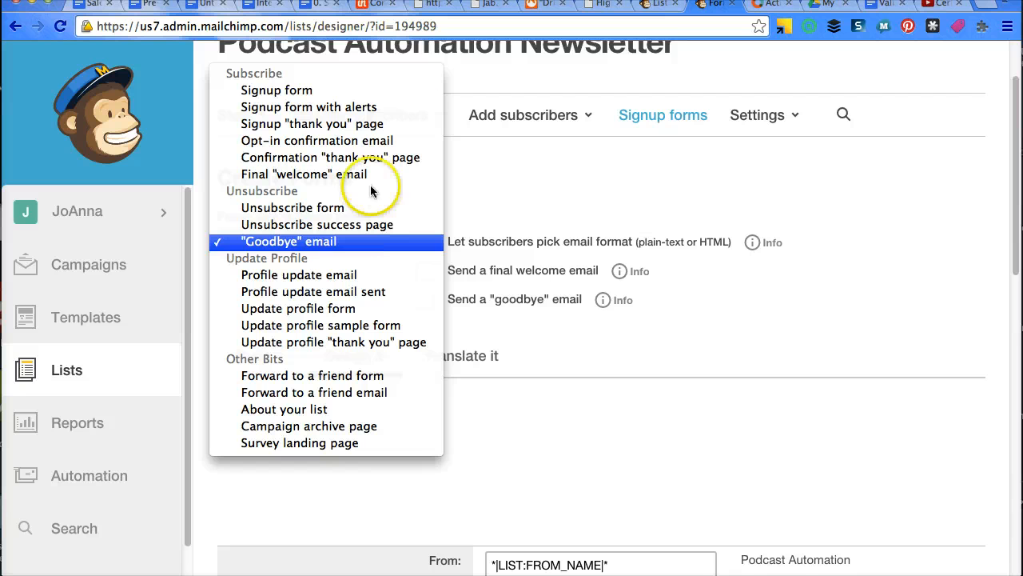
pyautogui.moveTo(403, 107)
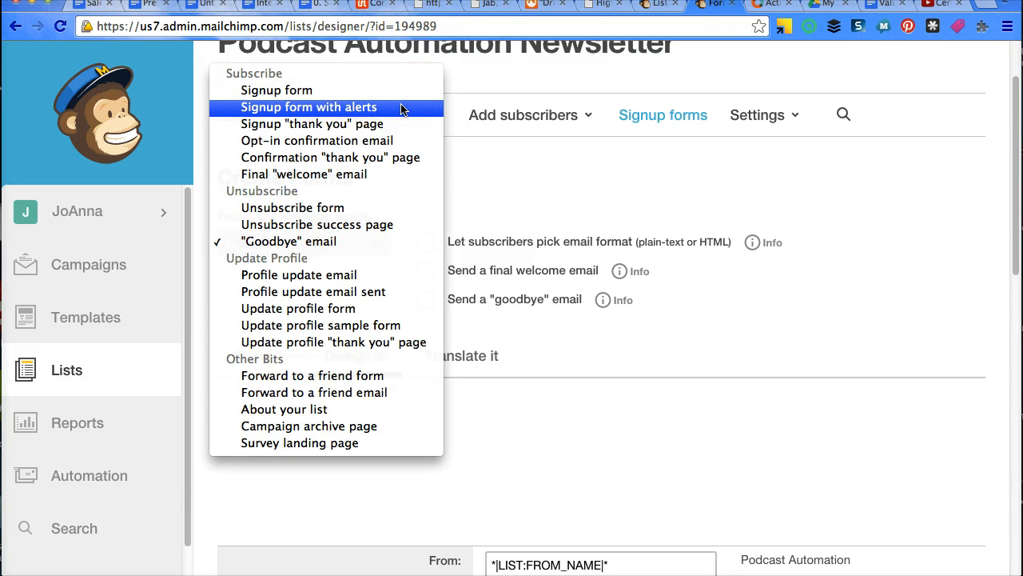